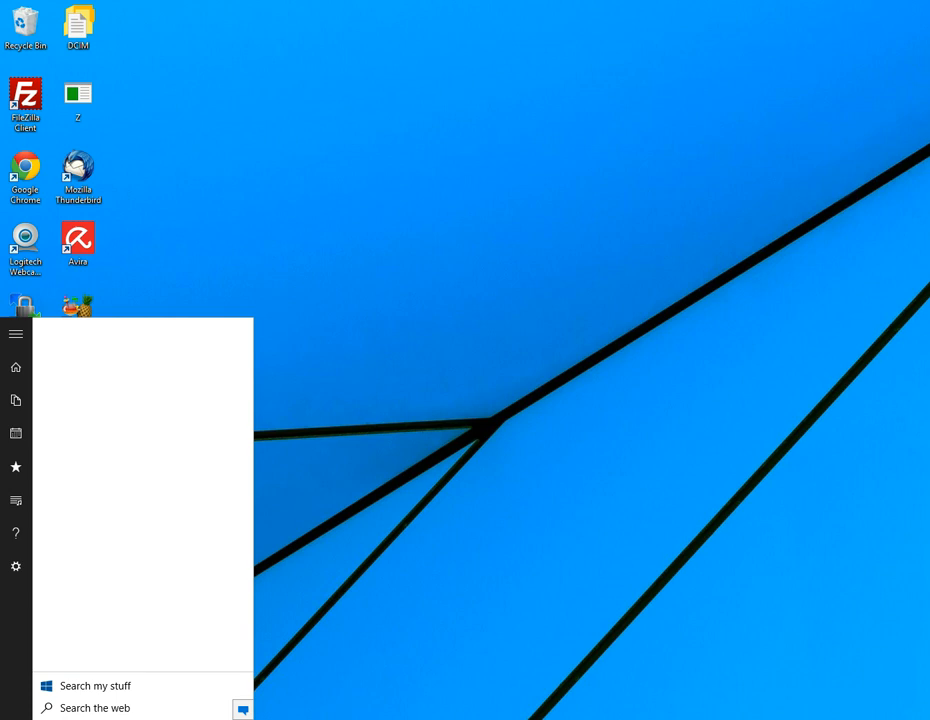
Launch Windows PowerShell as administrator from the Start menu search for 'powershell'
type("powershell")
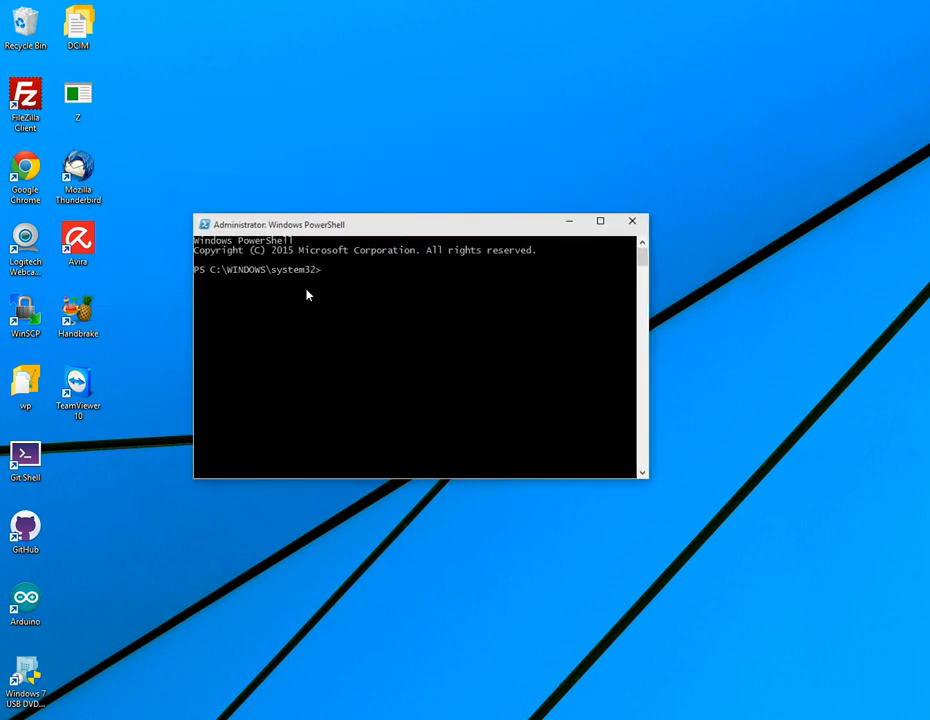
mouse_move(492, 334)
type("n")
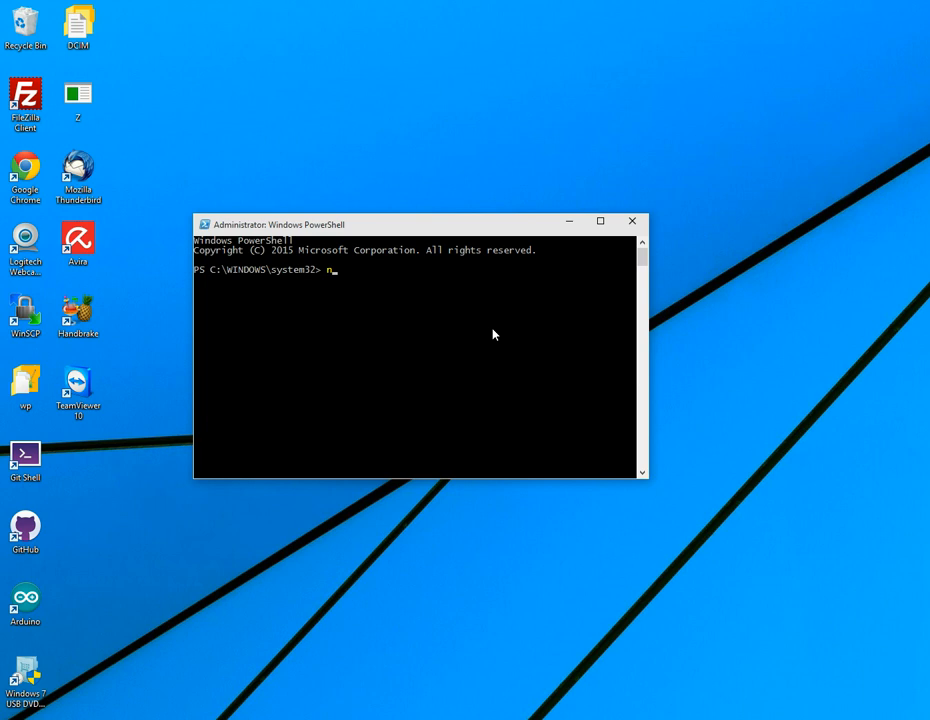
Stop and restart the Windows Remote Management service with 'net stop winrm' and 'net start WinRM'
type("et")
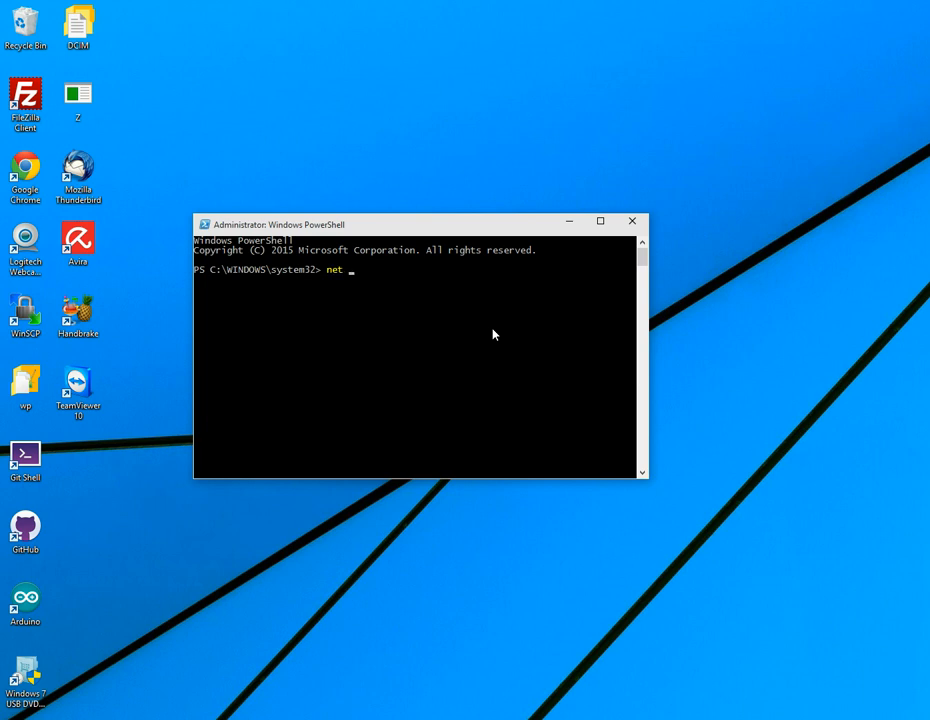
type("stop w")
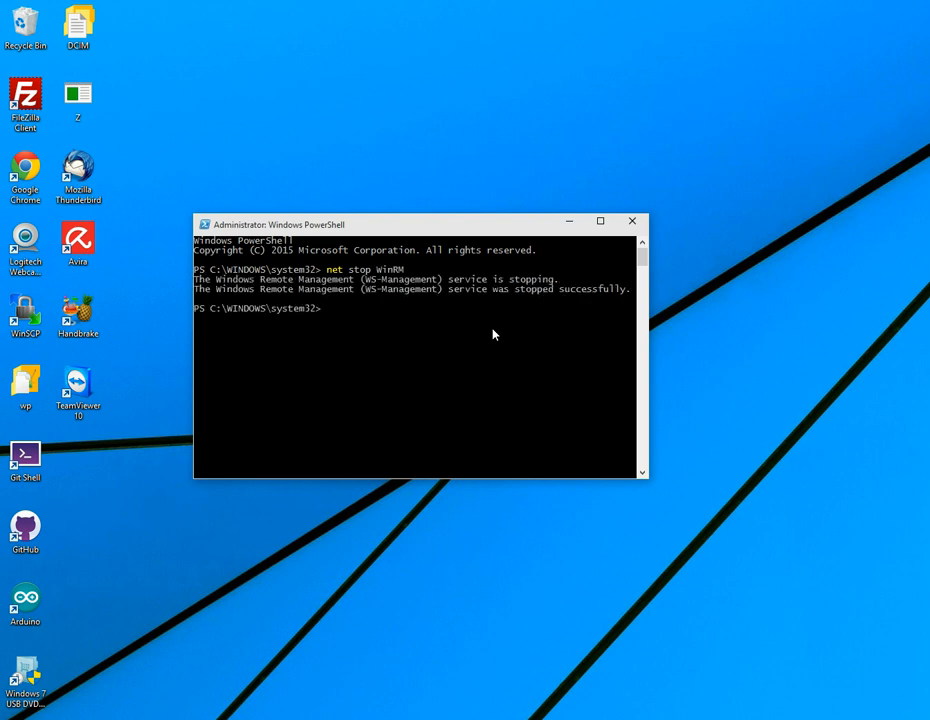
type("net")
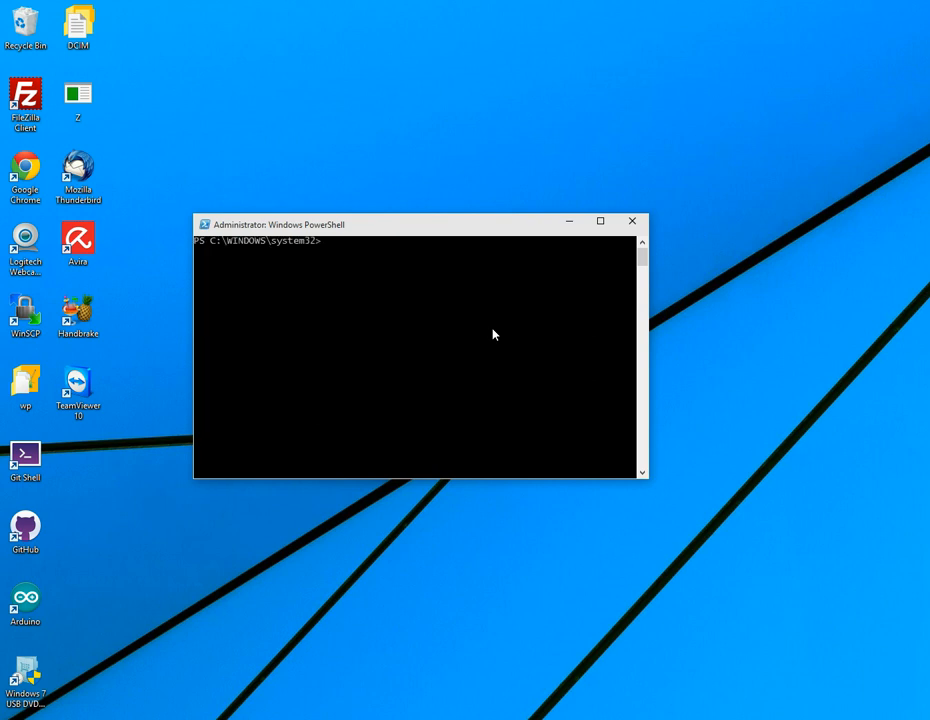
type("net s")
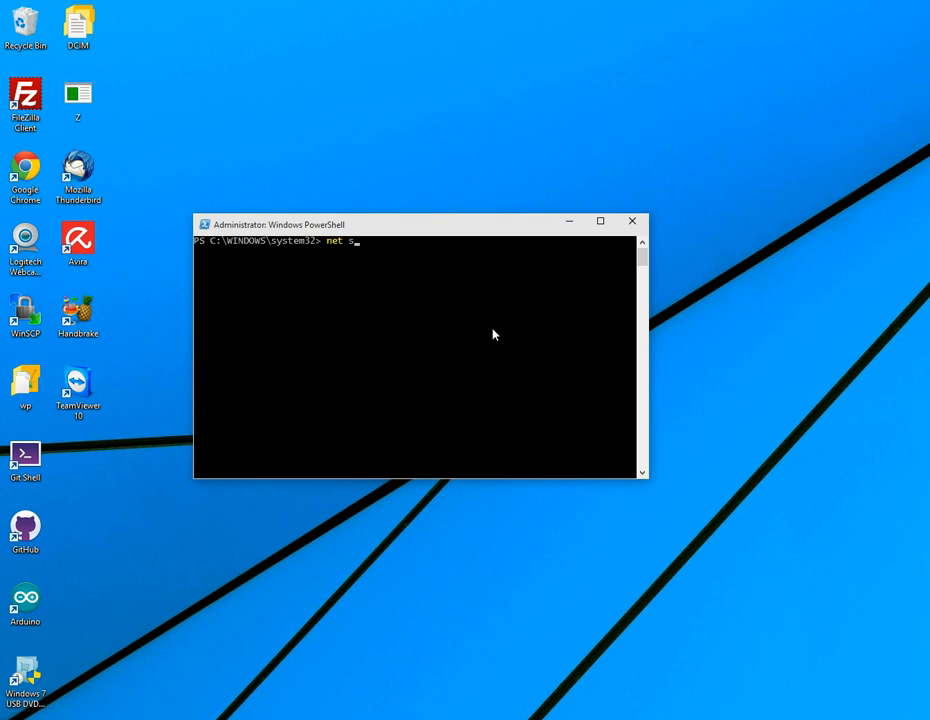
type("tart WinRM")
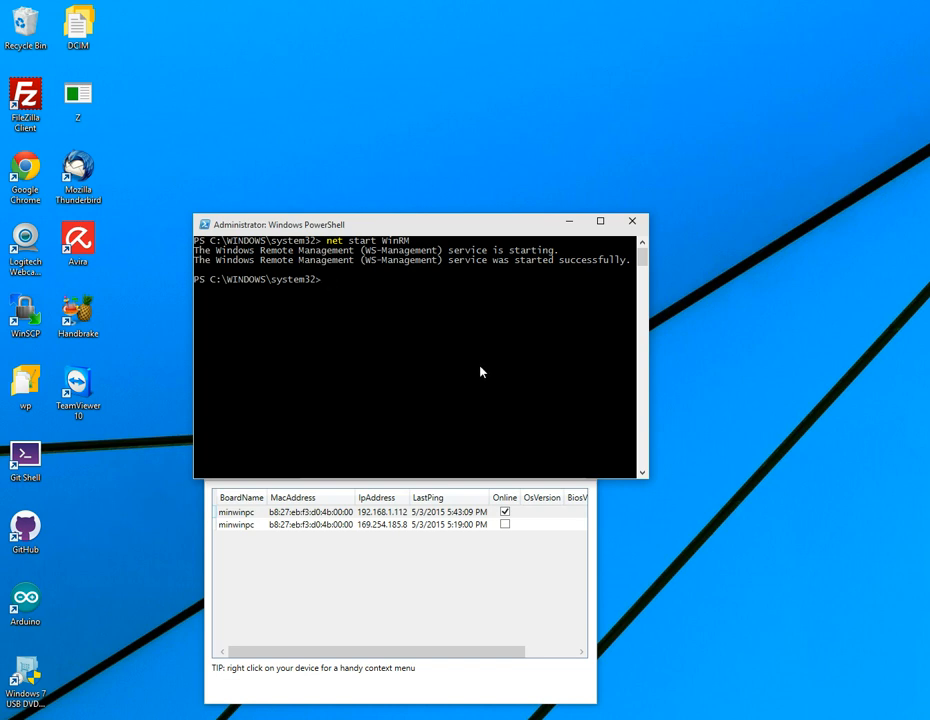
Add 192.168.1.112 to WSMan:\localhost\Client\TrustedHosts with Set-Item
type("Set-InitiatorPort")
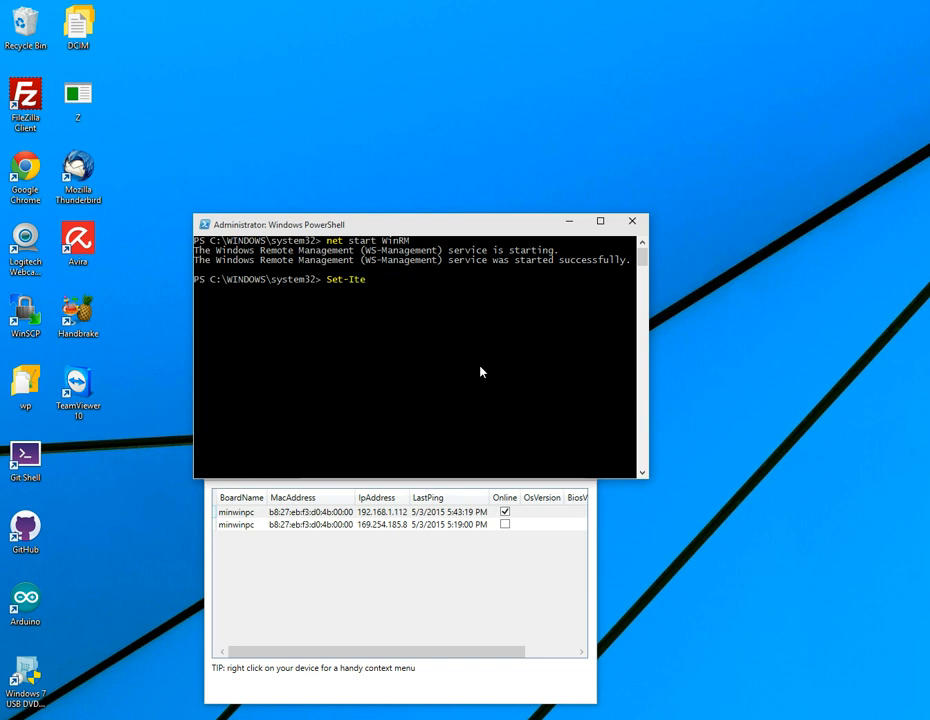
type("m")
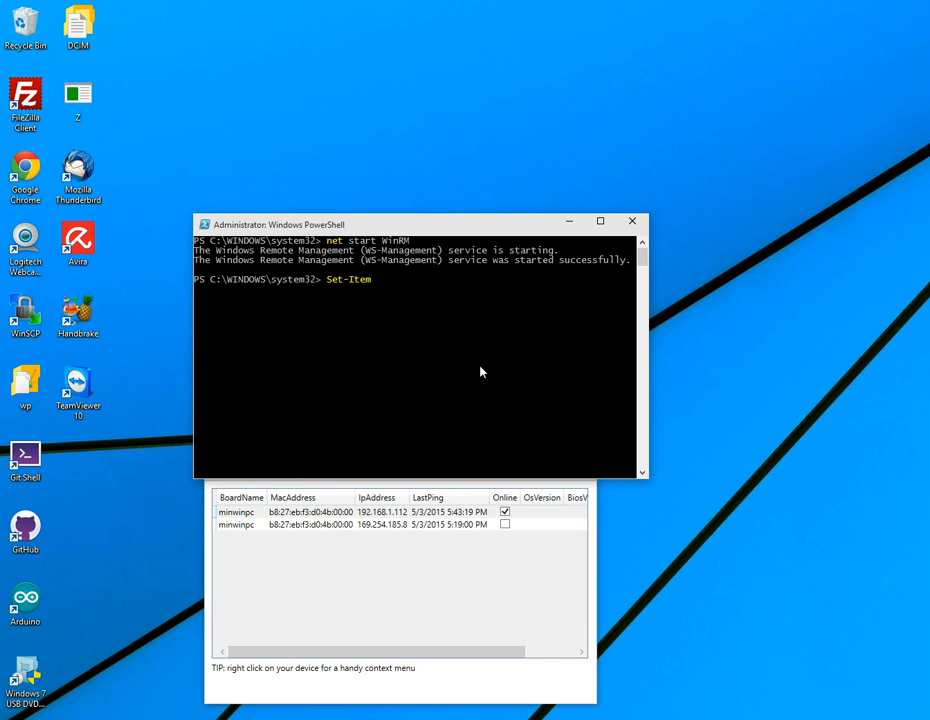
type("WSMan:")
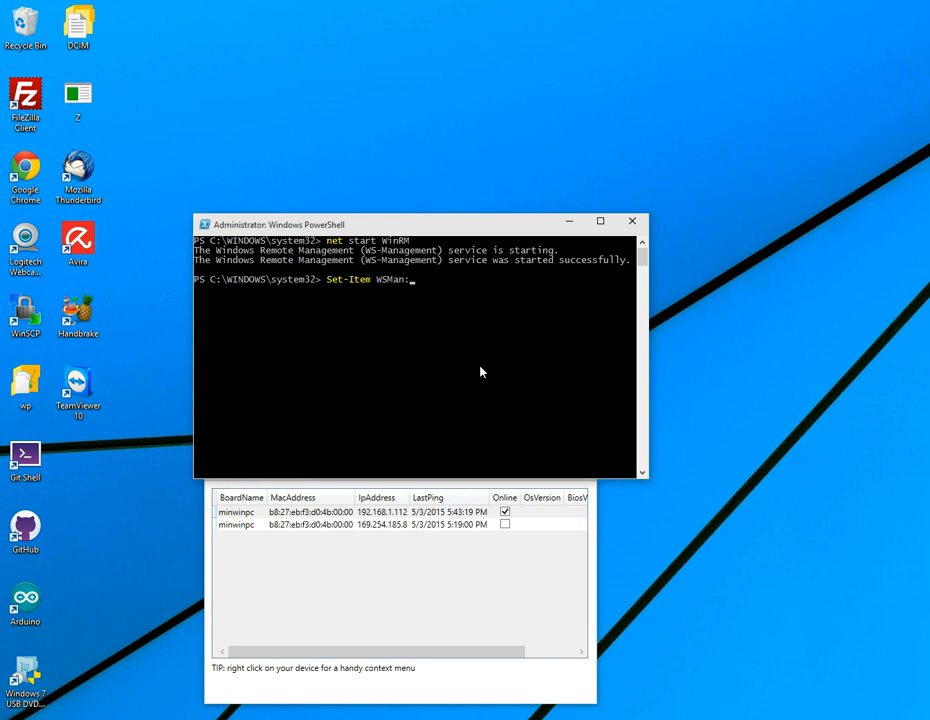
type("\\loca")
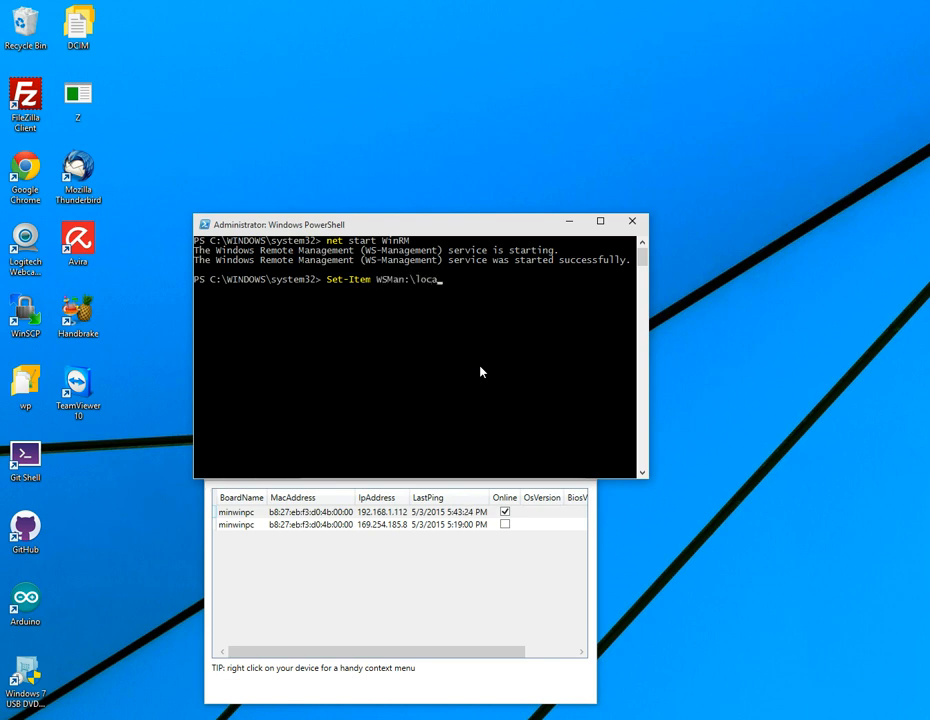
type("host\\Client\\TrustedHosts")
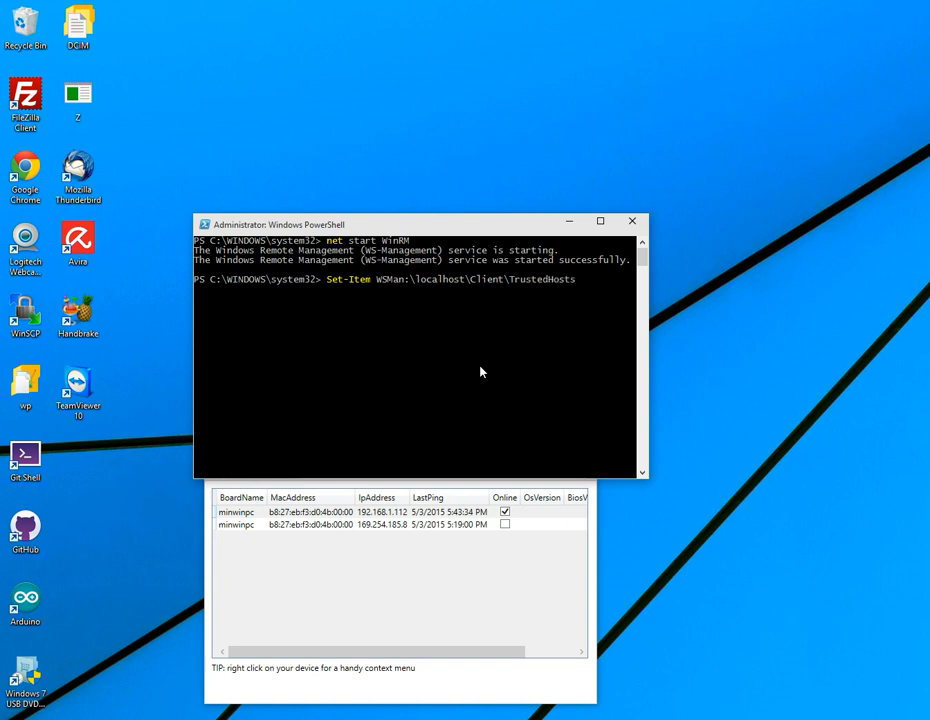
type("-v")
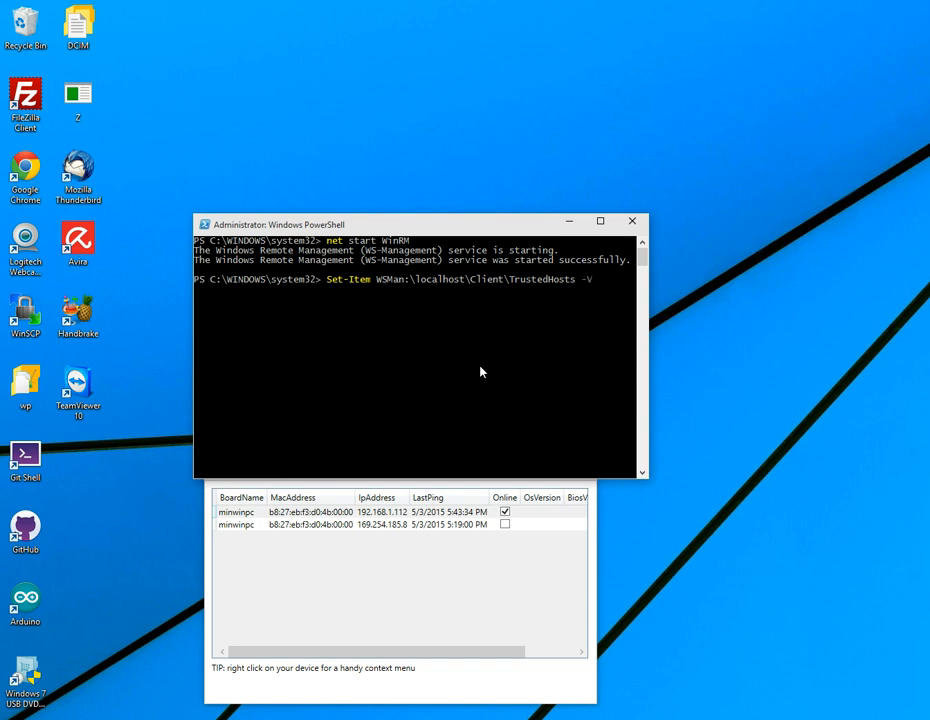
type("alue")
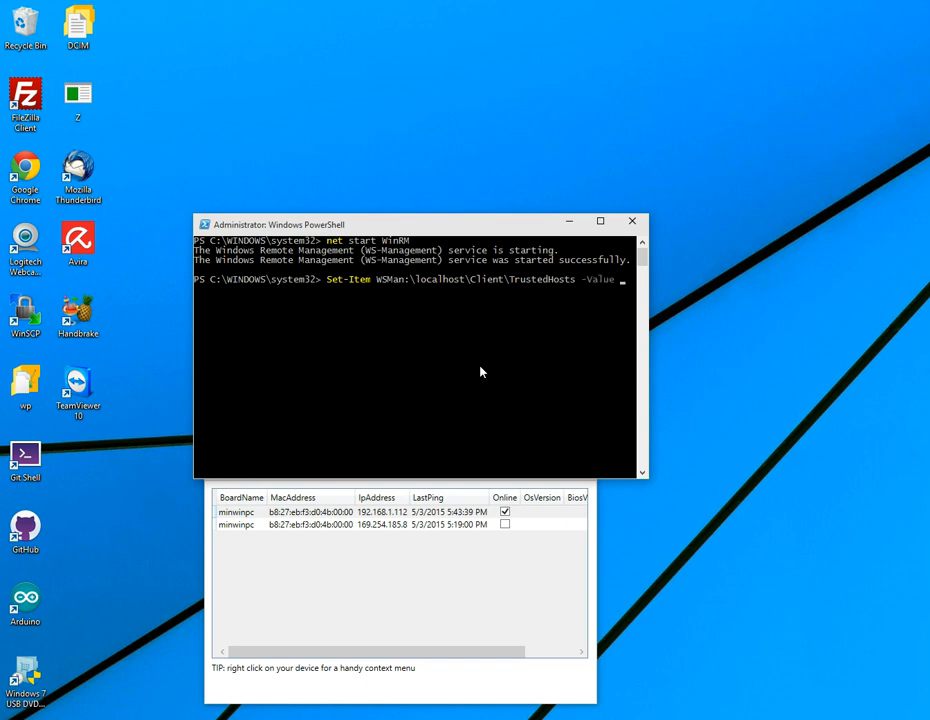
type("192")
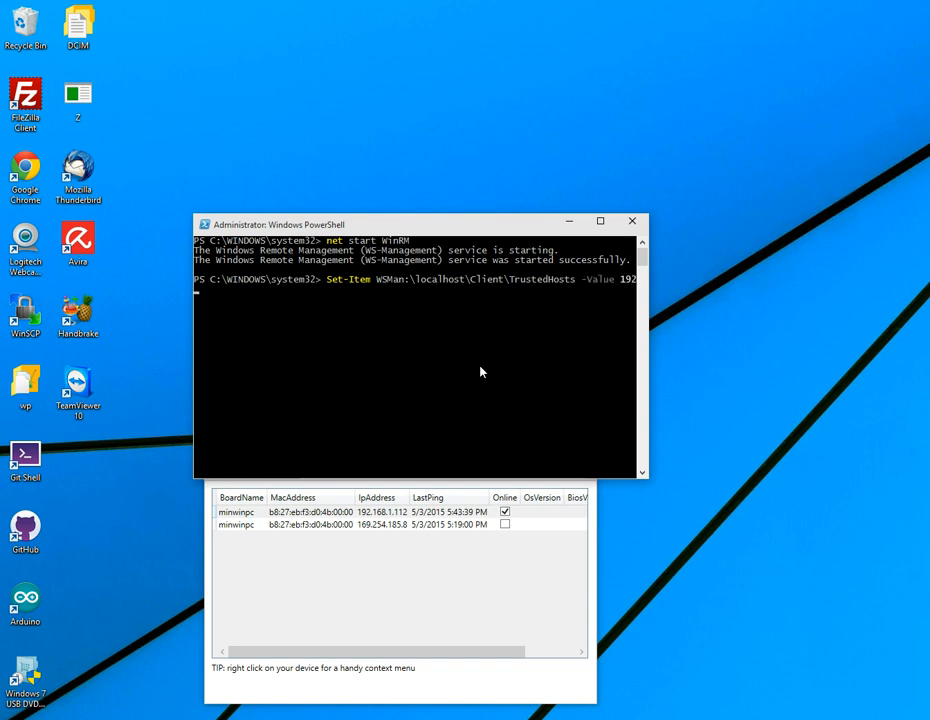
type("168.")
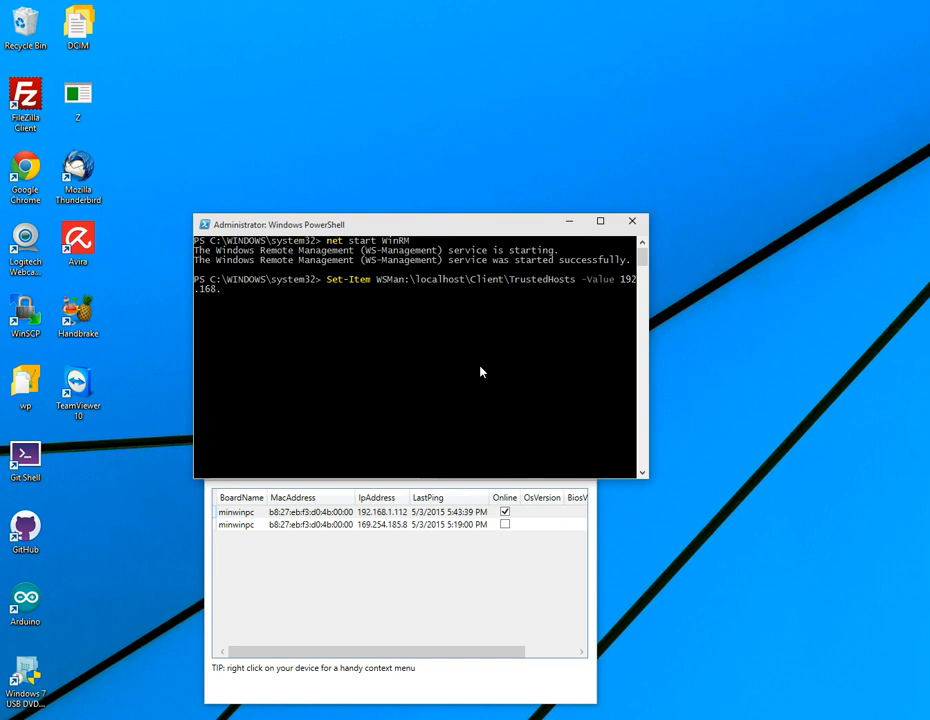
type("1.112")
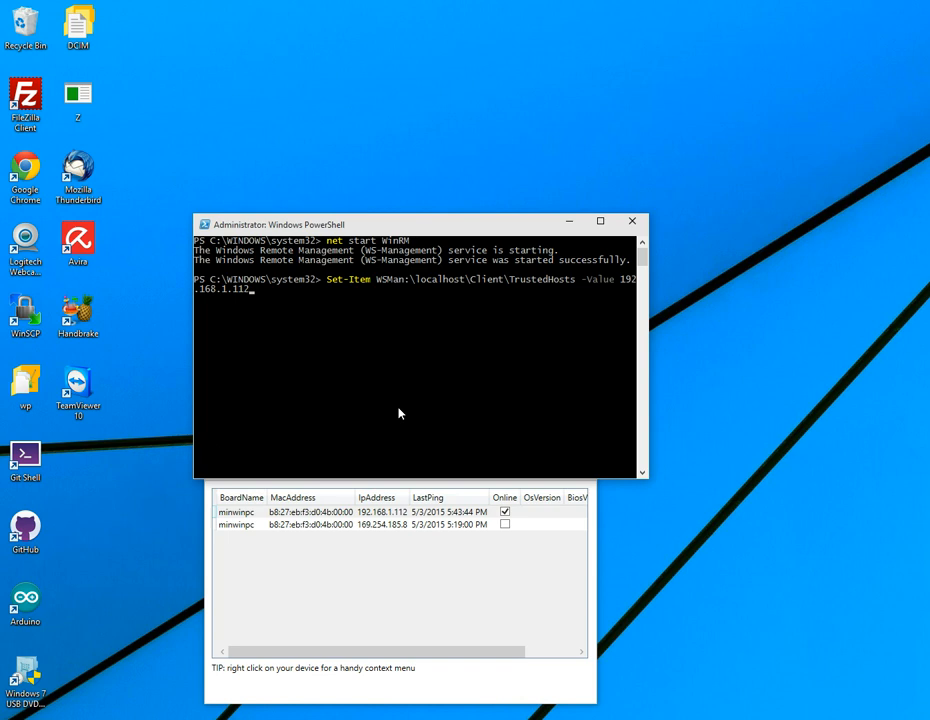
key("enter")
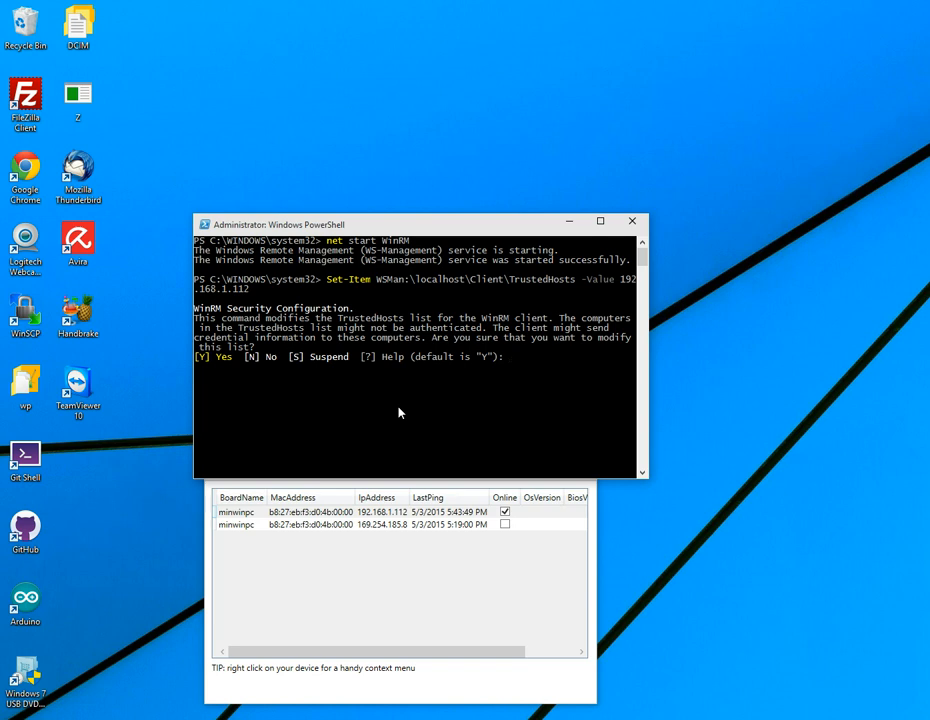
Answer Y to the security prompt to confirm modifying the TrustedHosts list
type("Y")
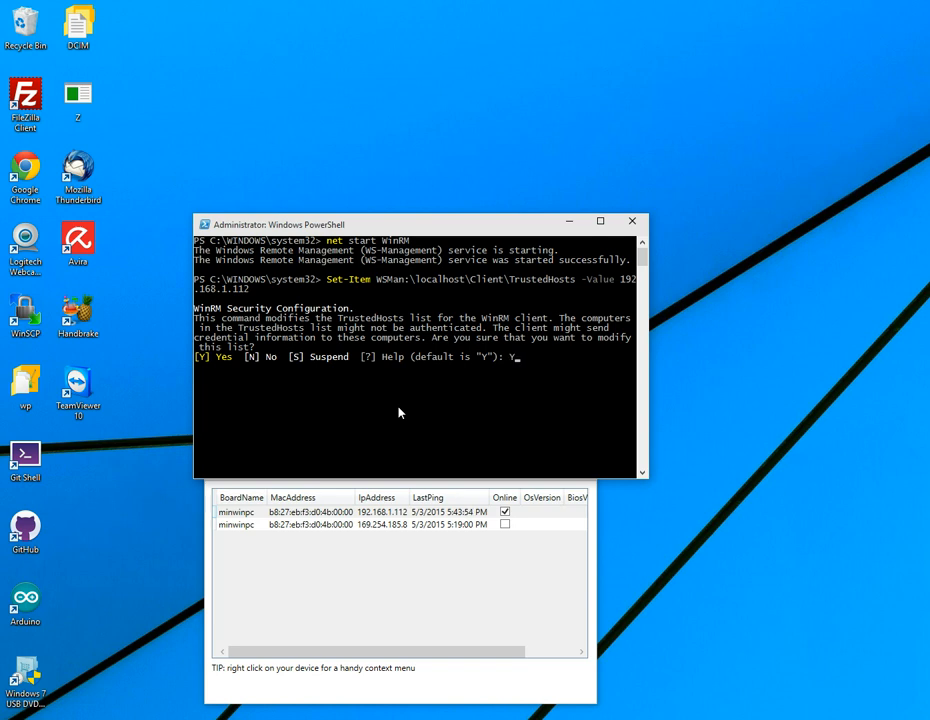
key("Enter")
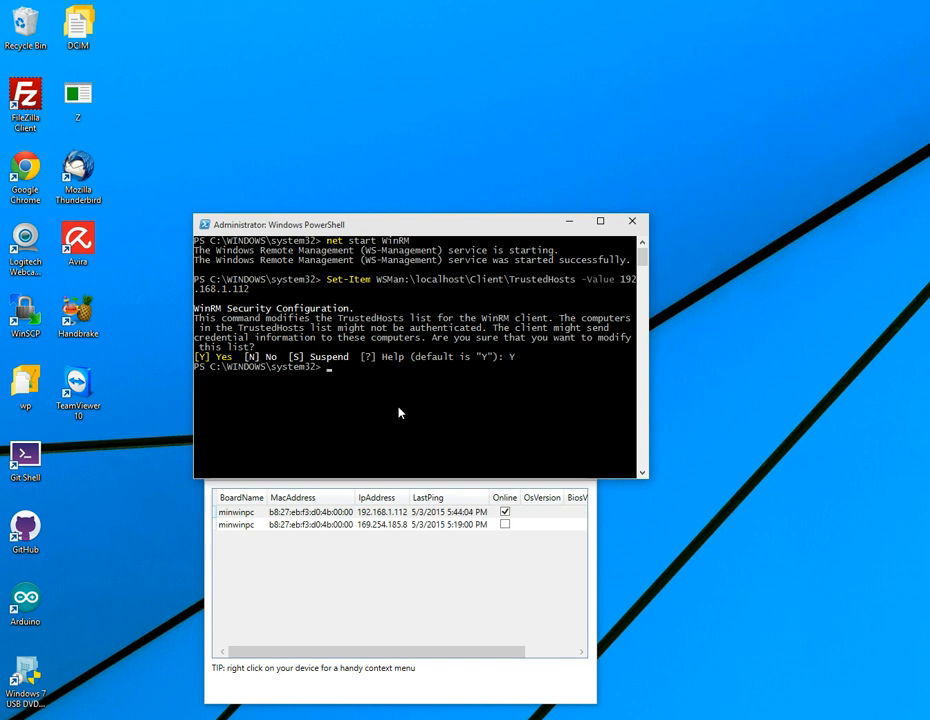
Remove the PSReadline module from the session with 'remove-module psreadline -force'
type("remove-")
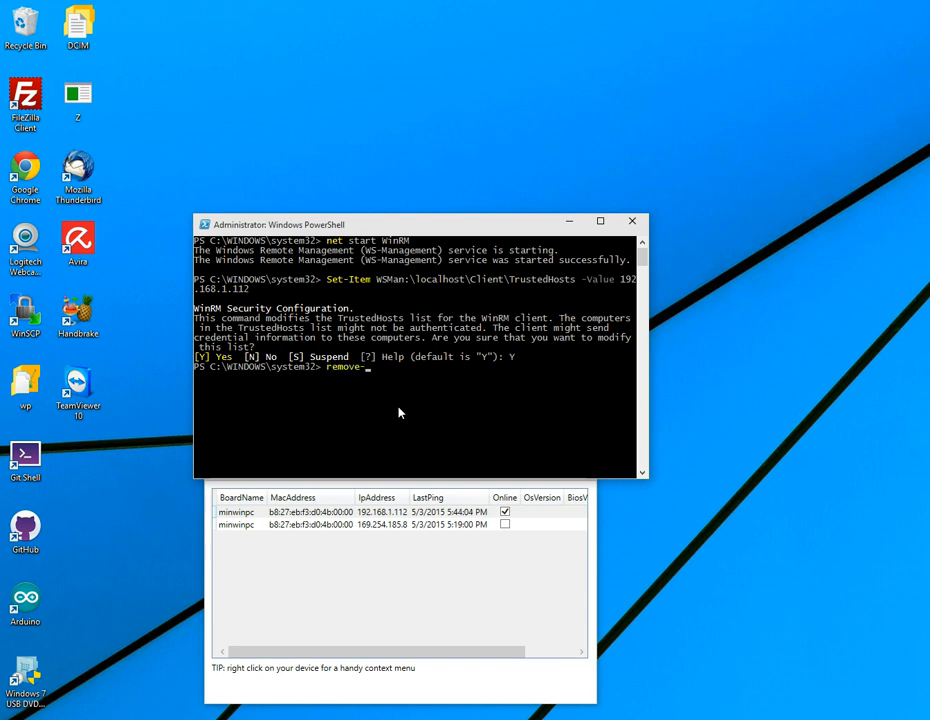
type("module ps")
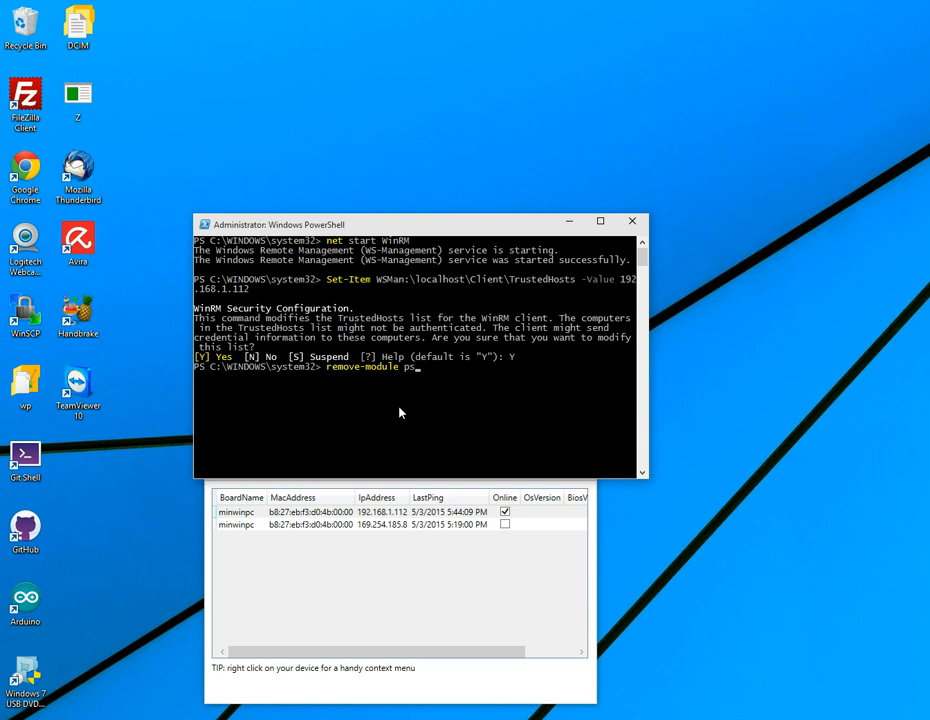
type("readline -force")
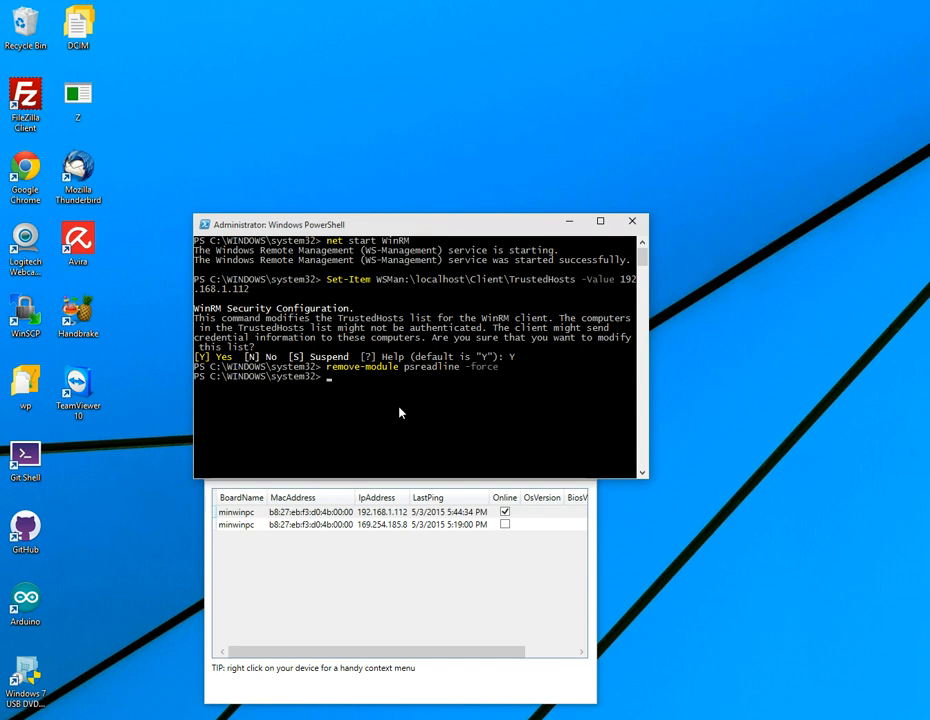
left_click(504, 512)
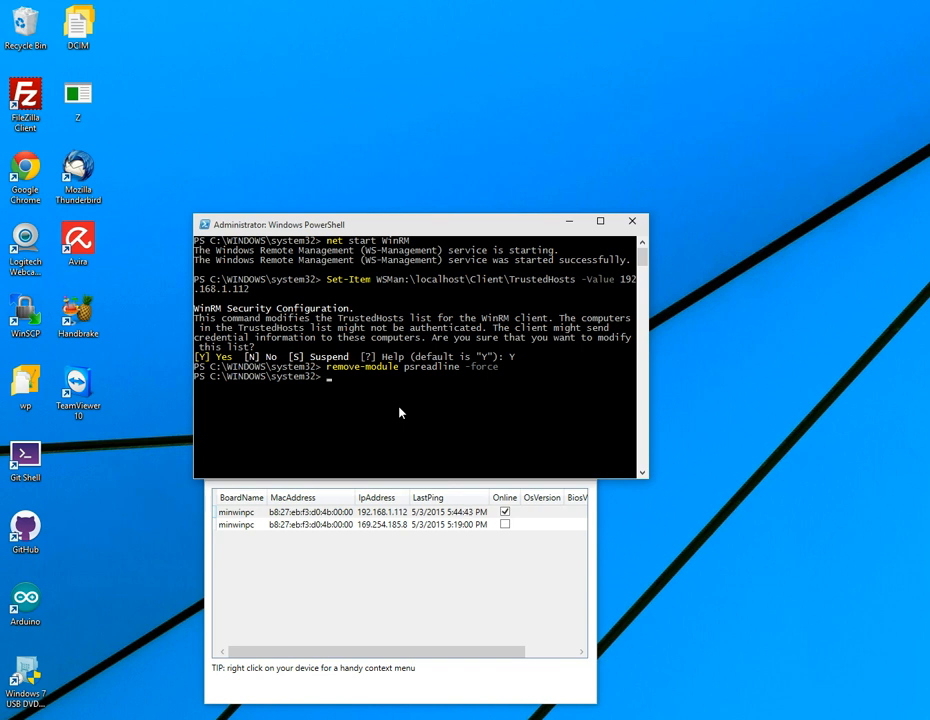
Request a remote session to 192.168.1.112 via Enter-PSSession with credential localhost\Administrator
type("Enter-PsSession -")
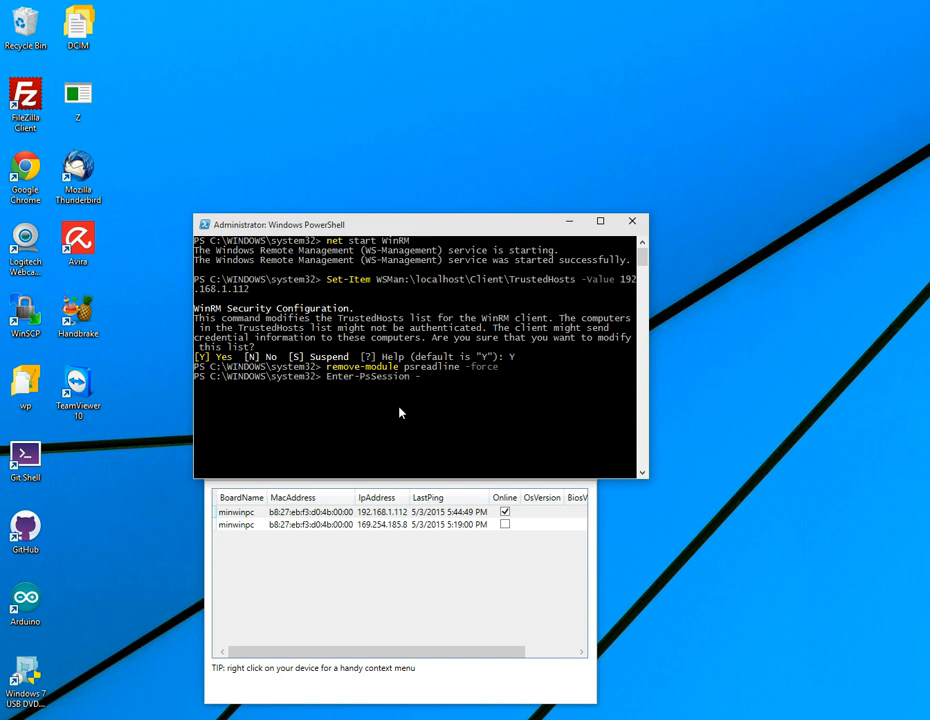
type("ComputerN")
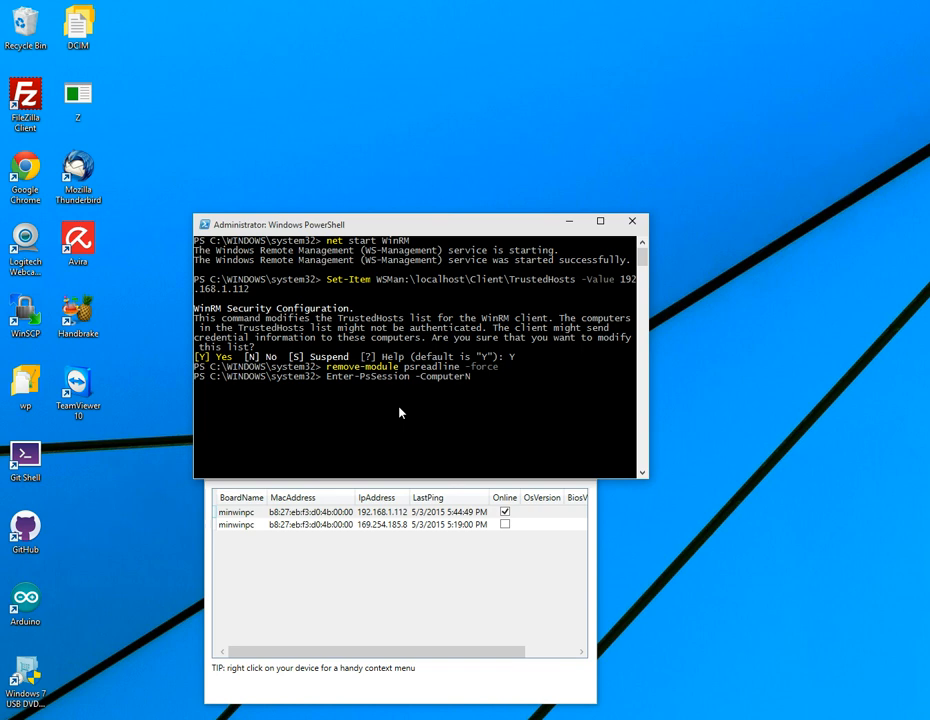
type("1")
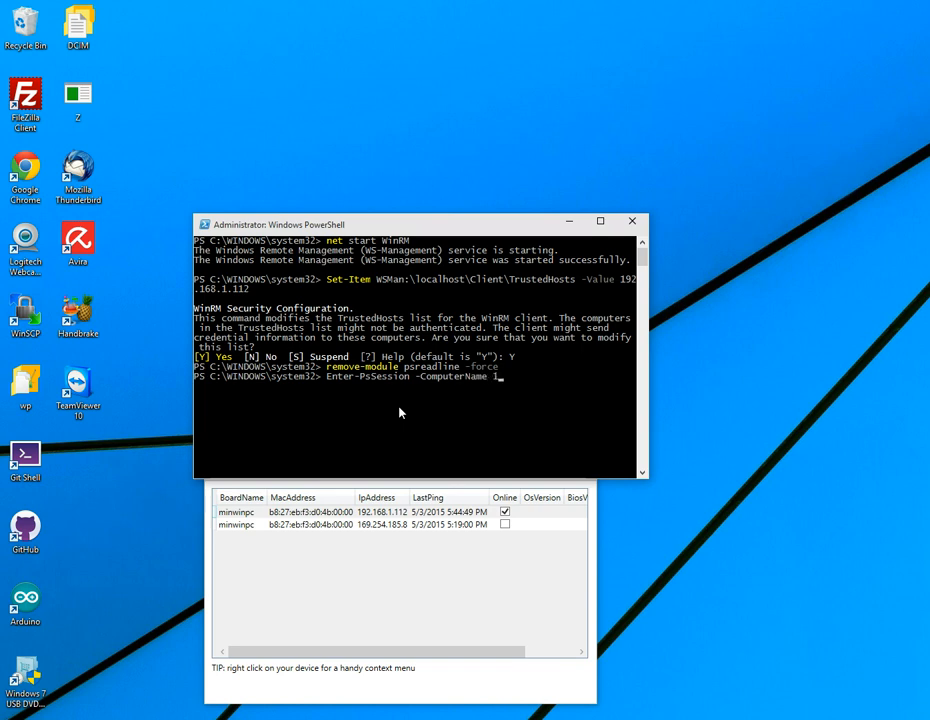
type("192.168.1.112")
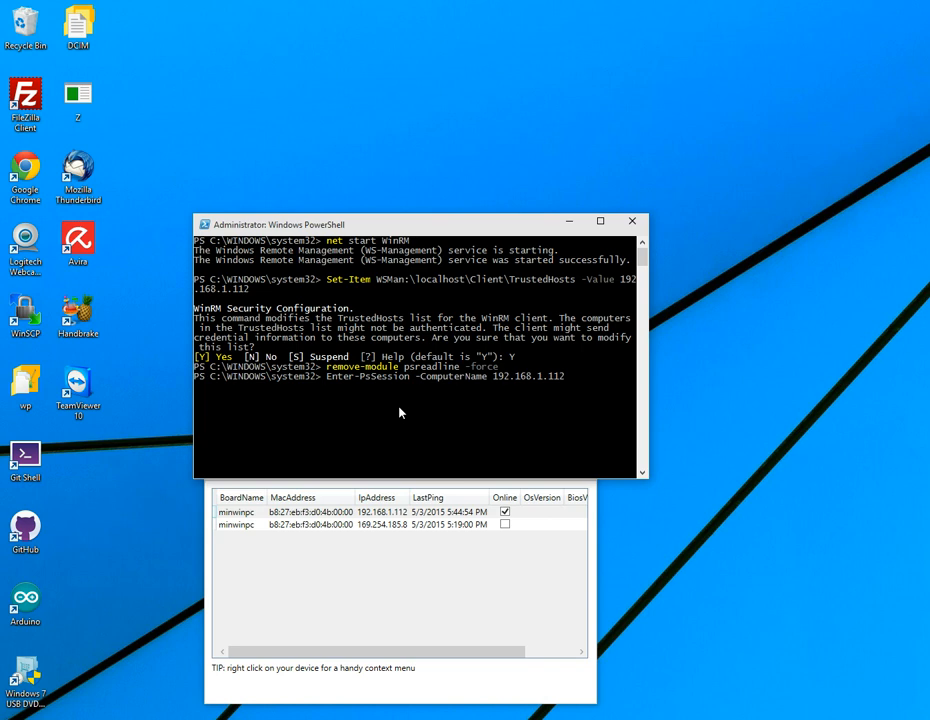
type("-Credentia")
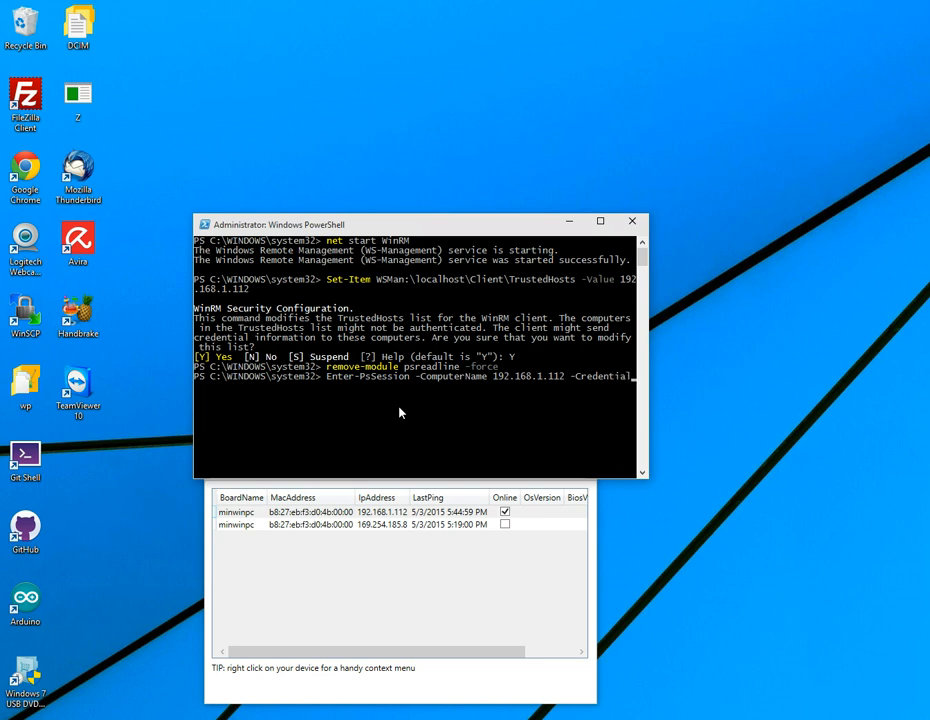
type("localhost\\")
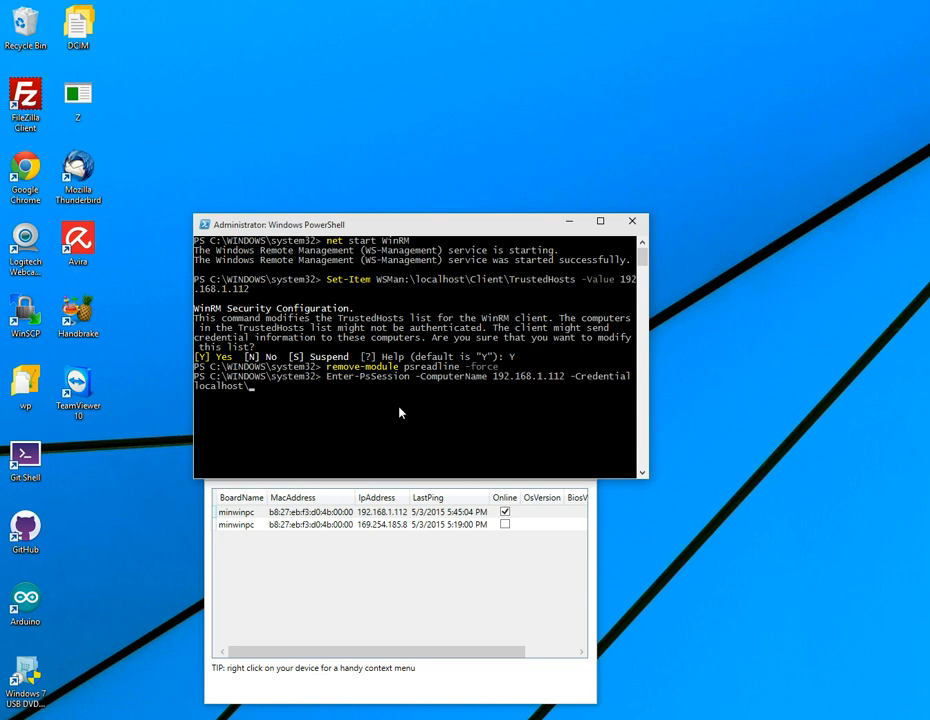
type("Administrator")
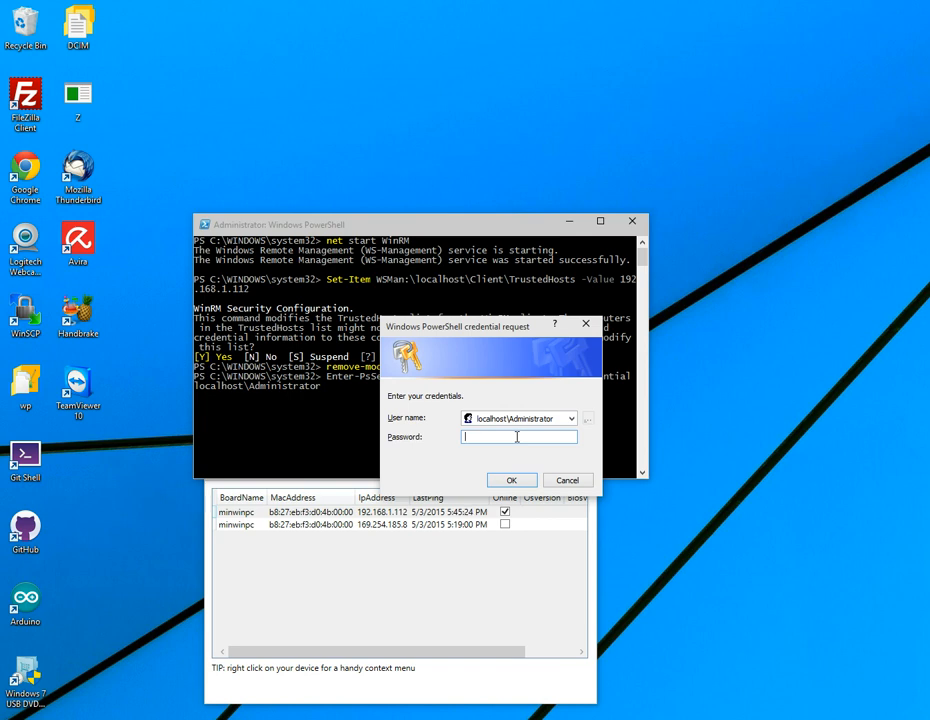
Supply the administrator password in the credential dialog and connect to the board
type("••")
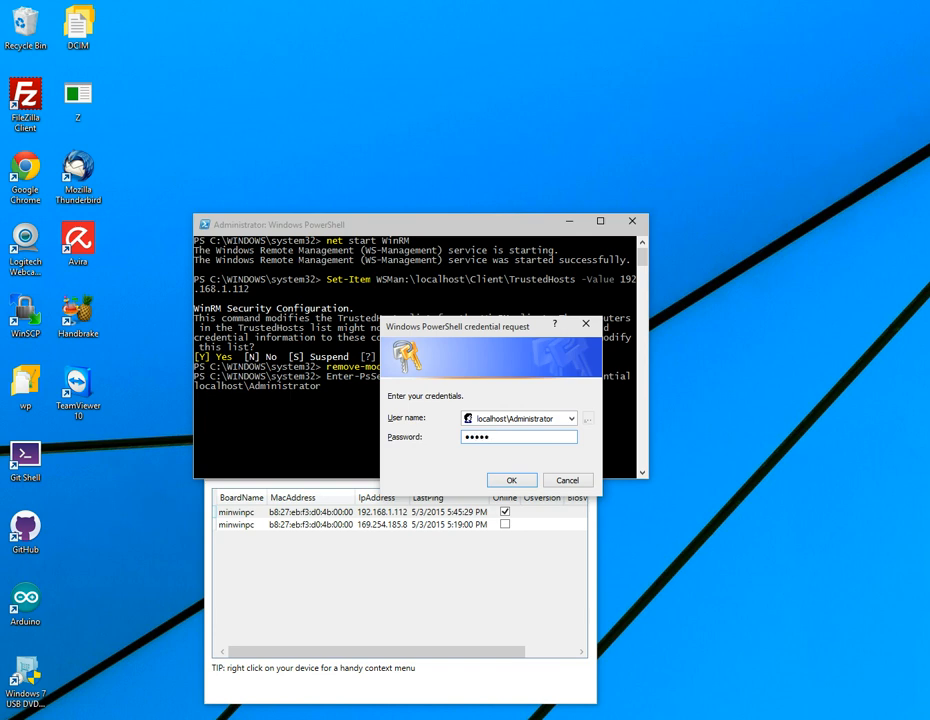
type("••")
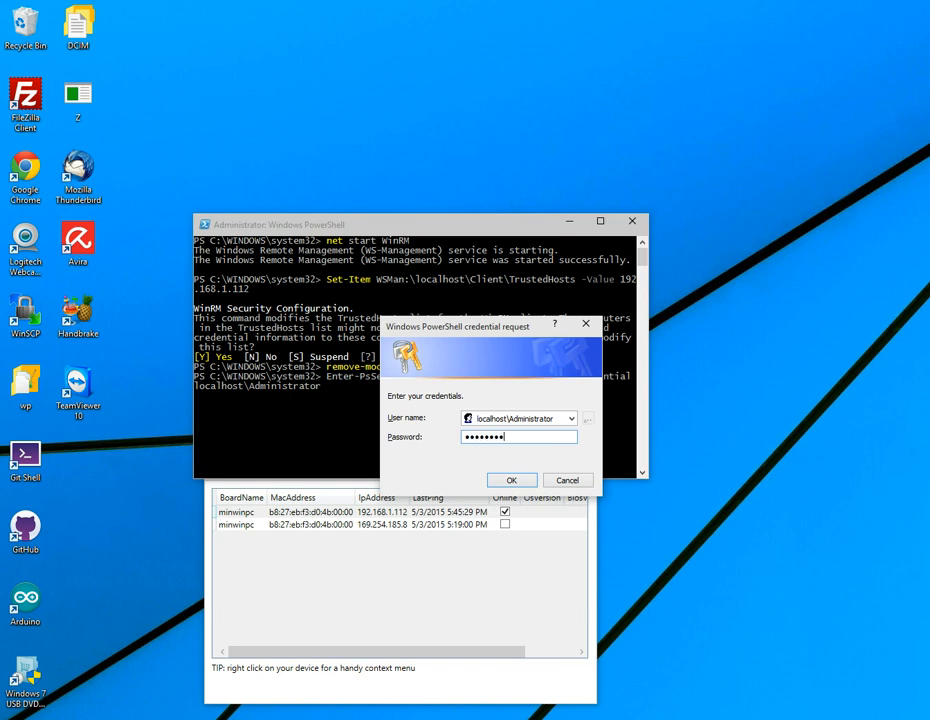
left_click(512, 480)
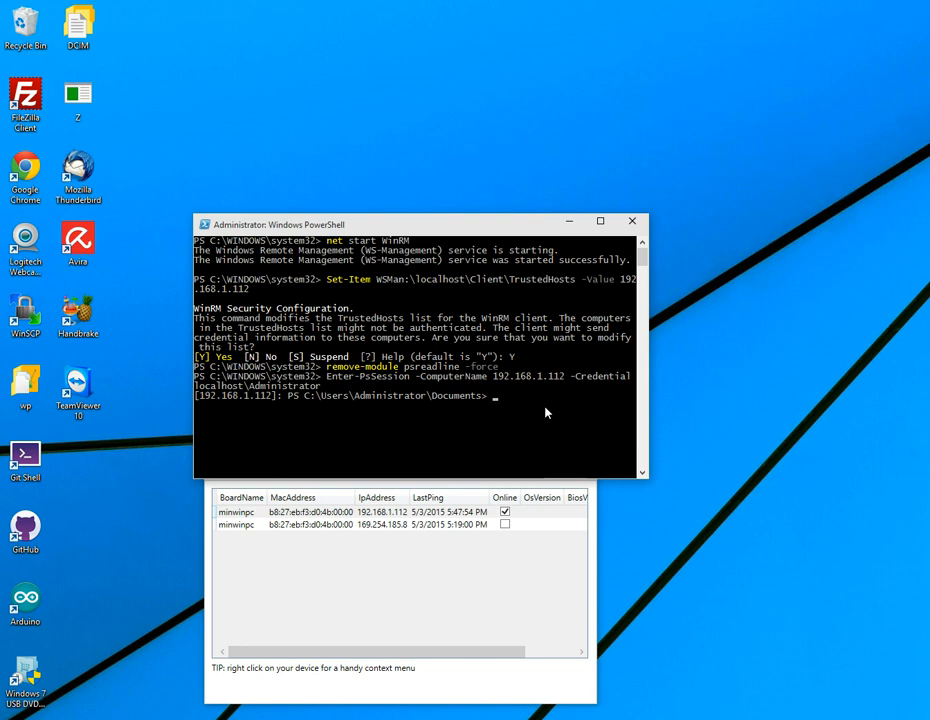
List the board's running processes with tlist and show its name minwinpc with hostname
type("tlist")
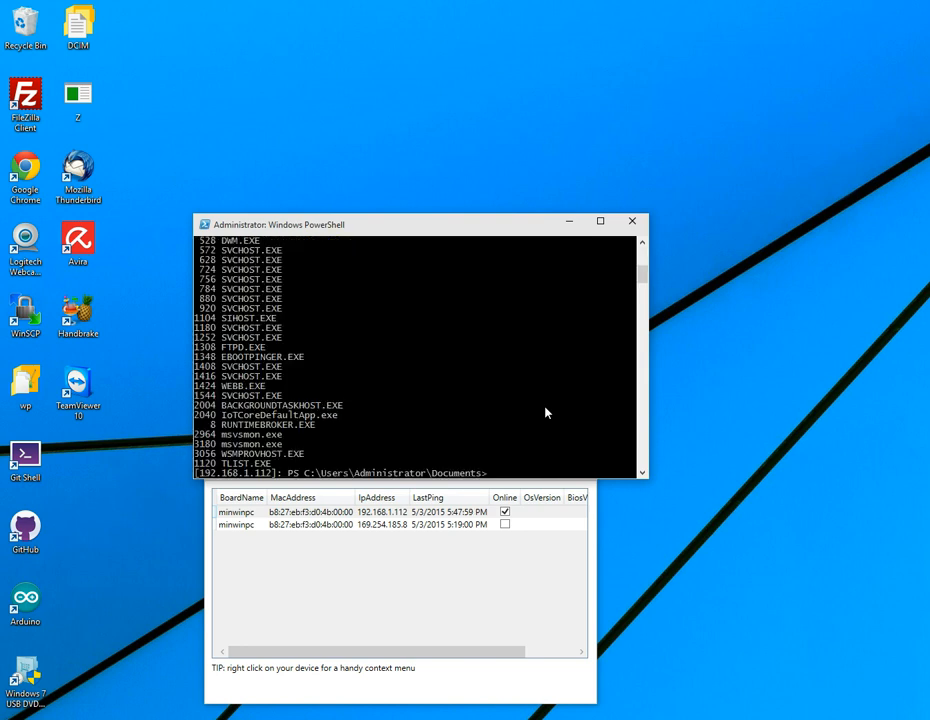
mouse_move(436, 436)
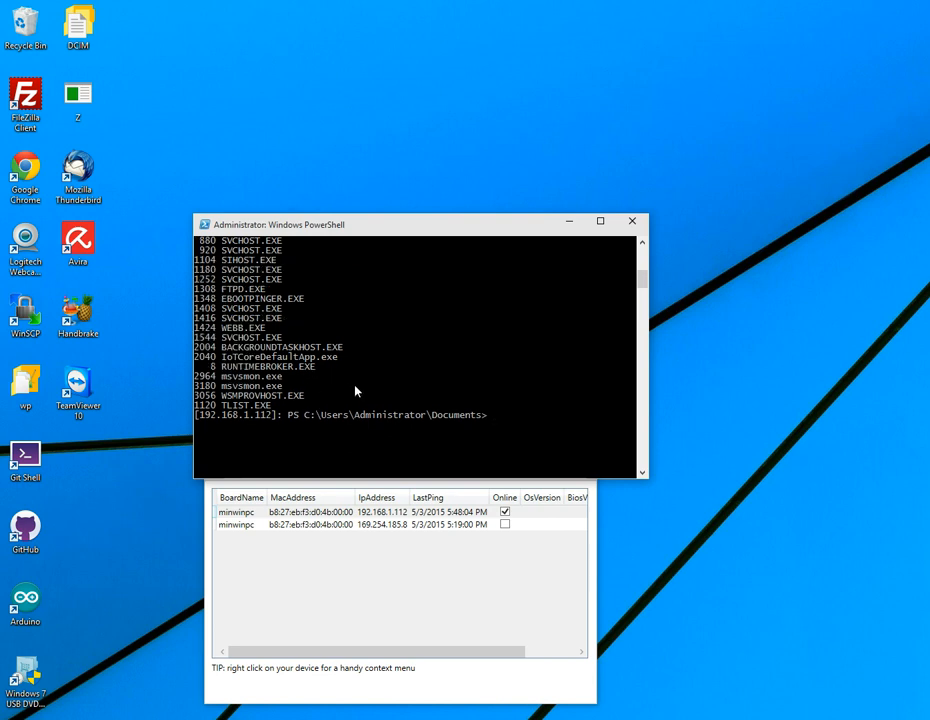
type("hostname")
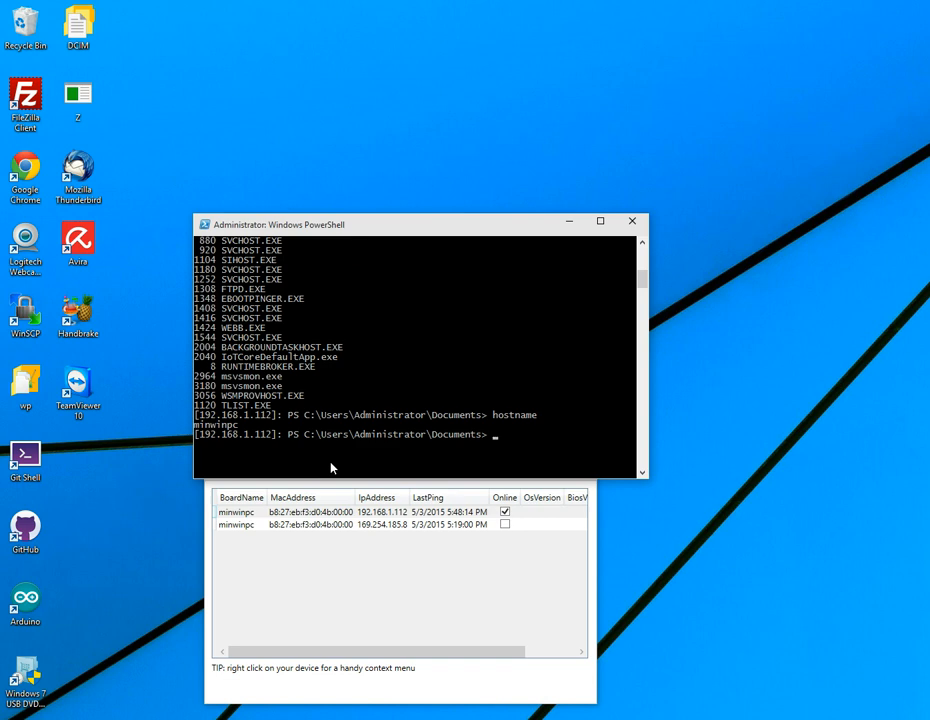
Rename the board from minwinpc to LancesPi with setcomputername
type("set")
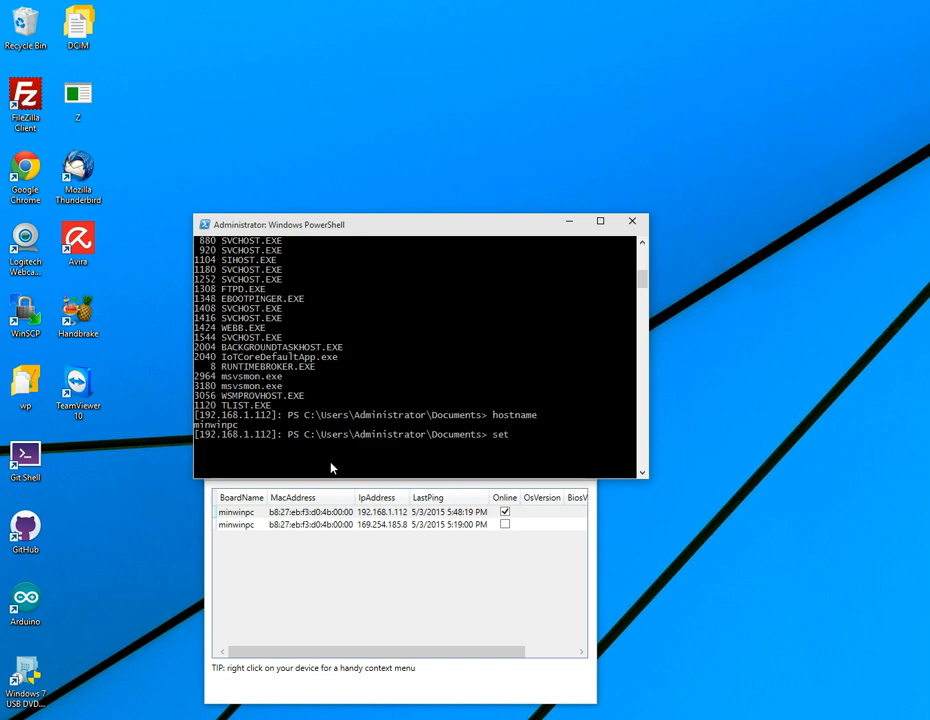
type("computer")
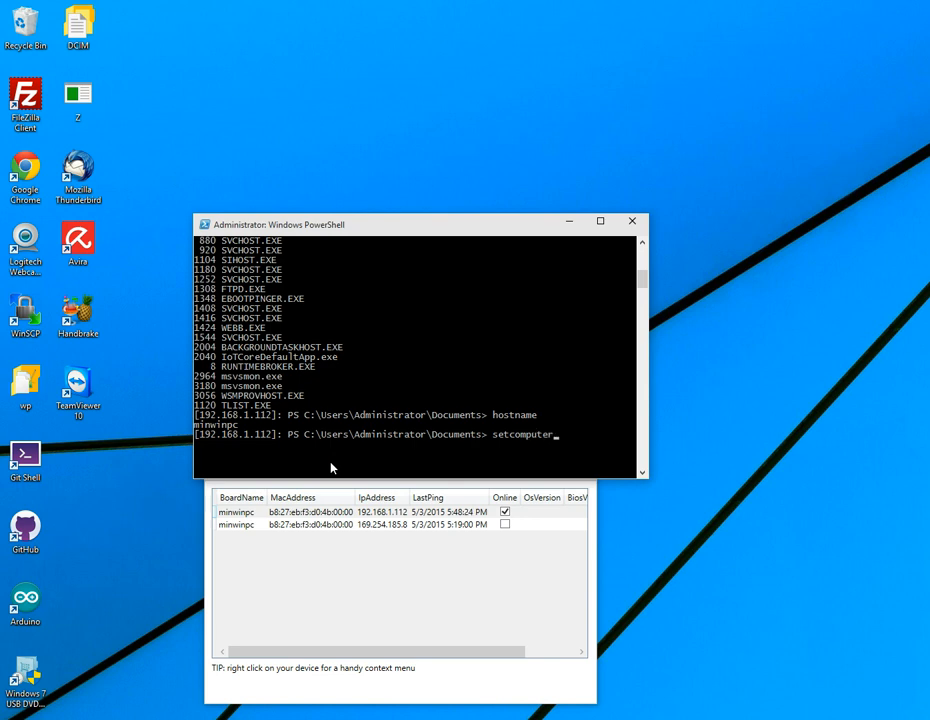
type("name")
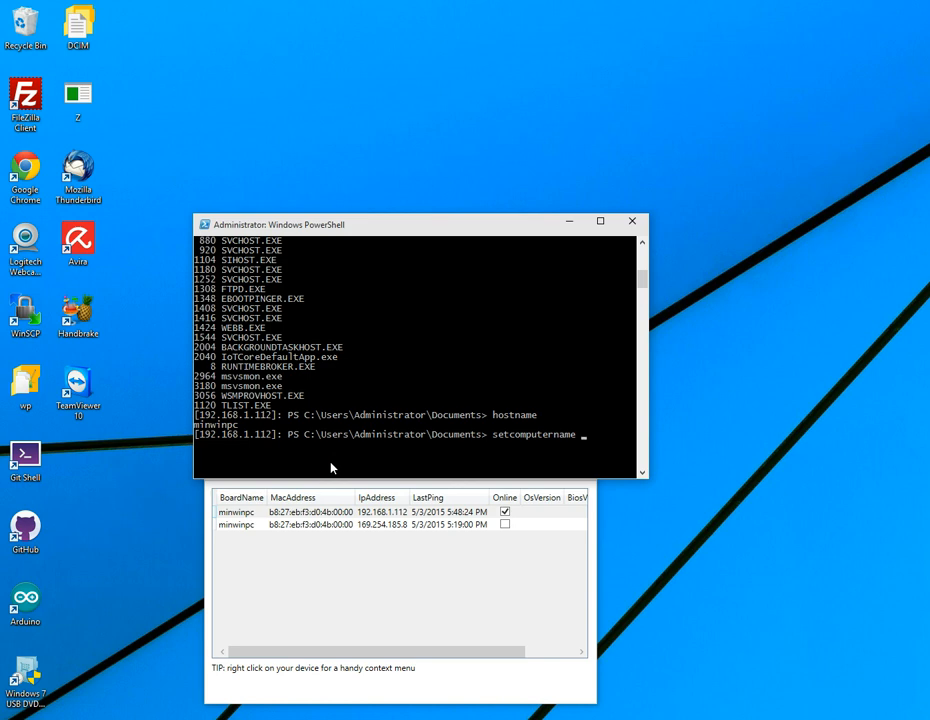
type("Ls")
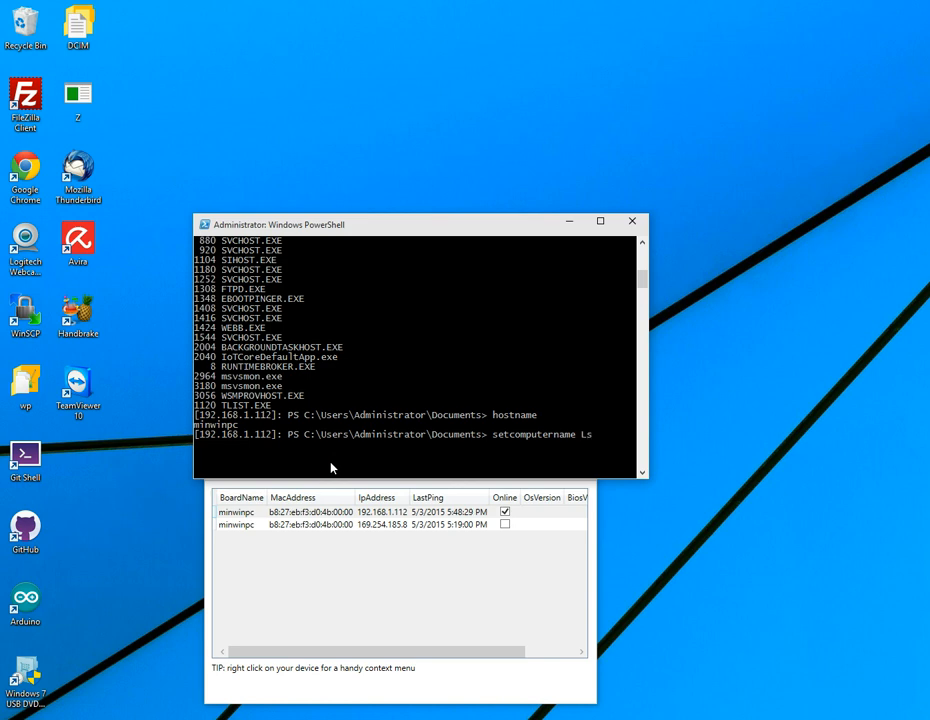
type("ancesPi")
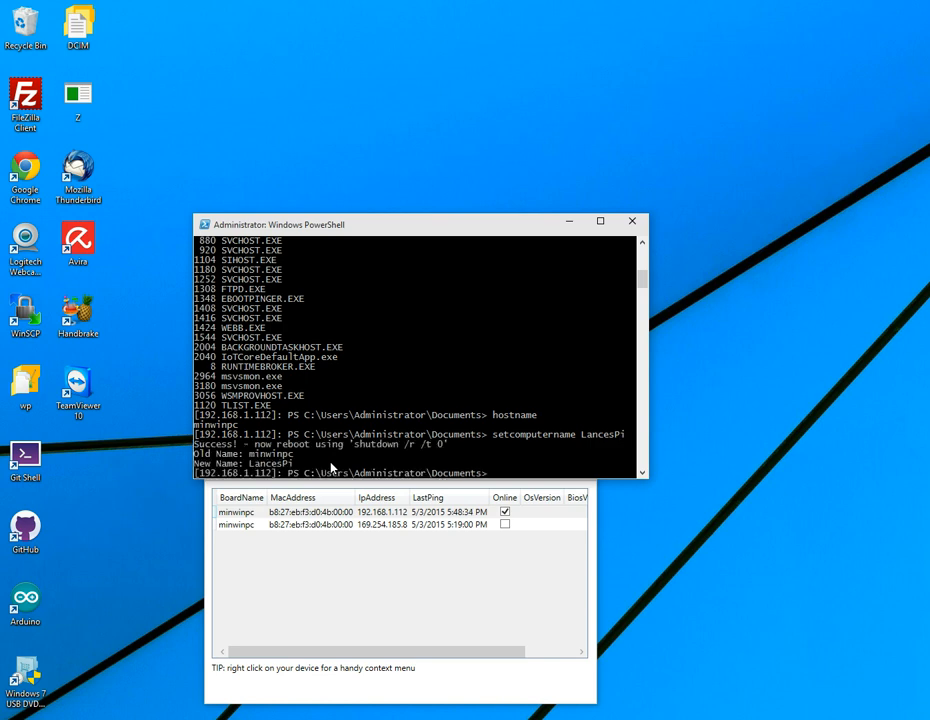
type("s")
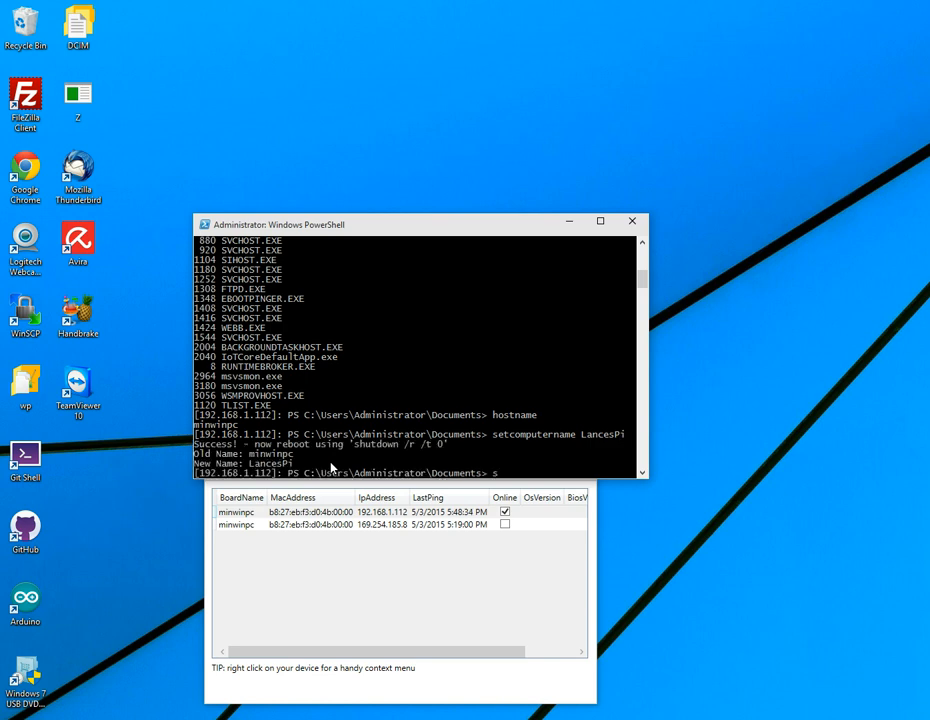
Enter 'shutdown /r /t 0' to restart the board immediately
type("shutdown /r /")
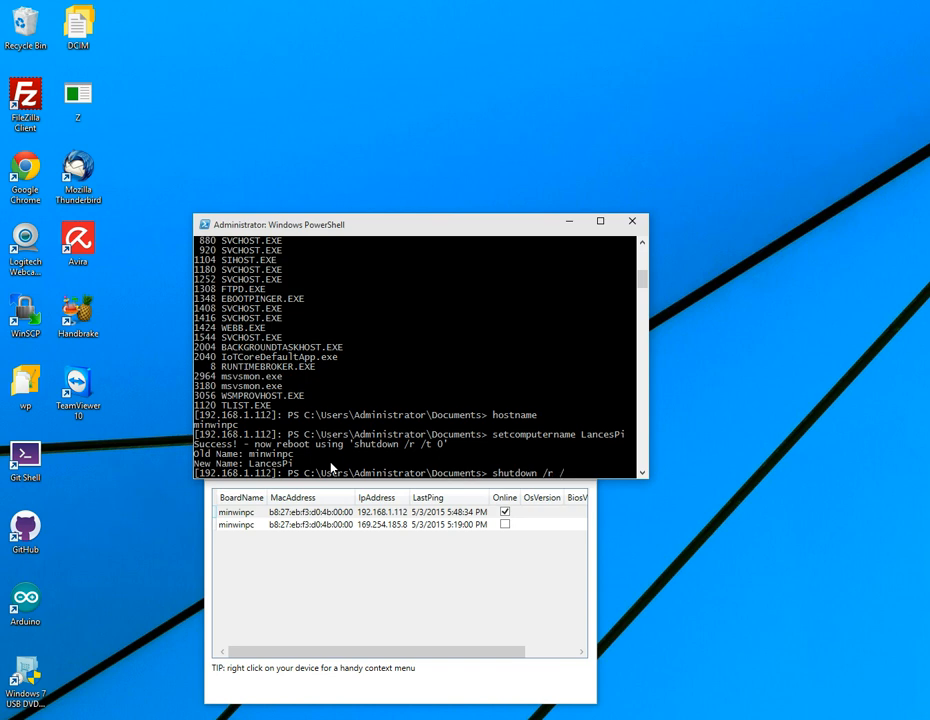
type("/t 0")
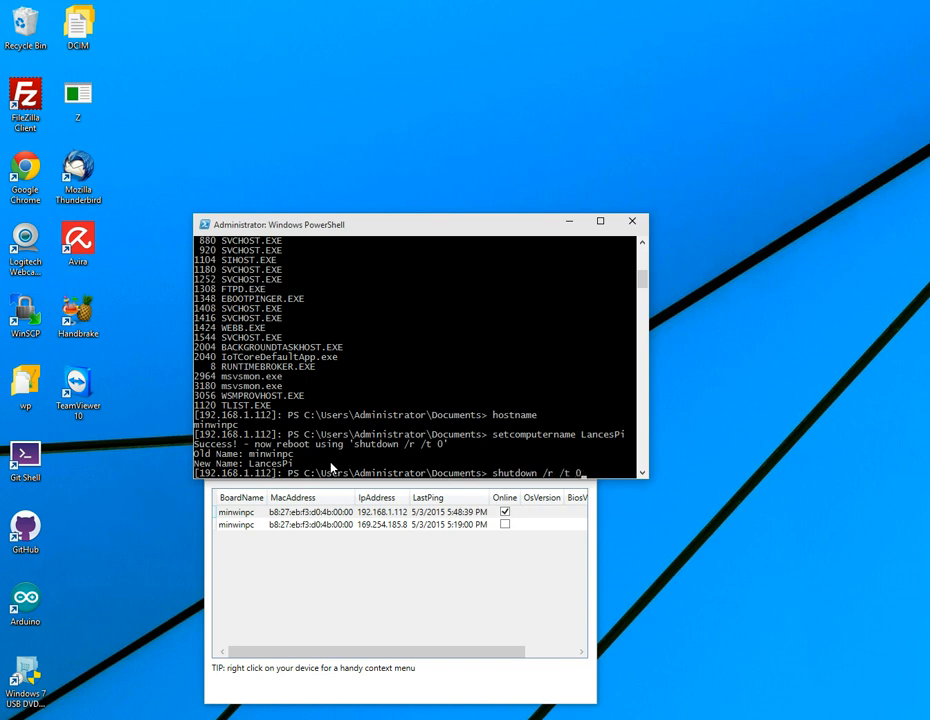
mouse_move(268, 460)
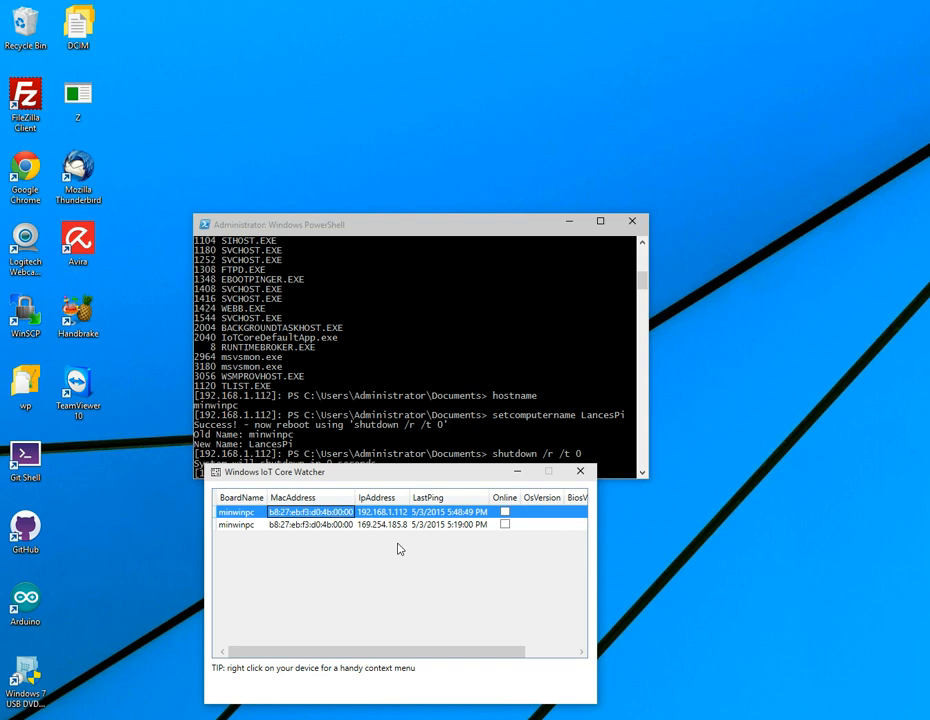
mouse_move(376, 532)
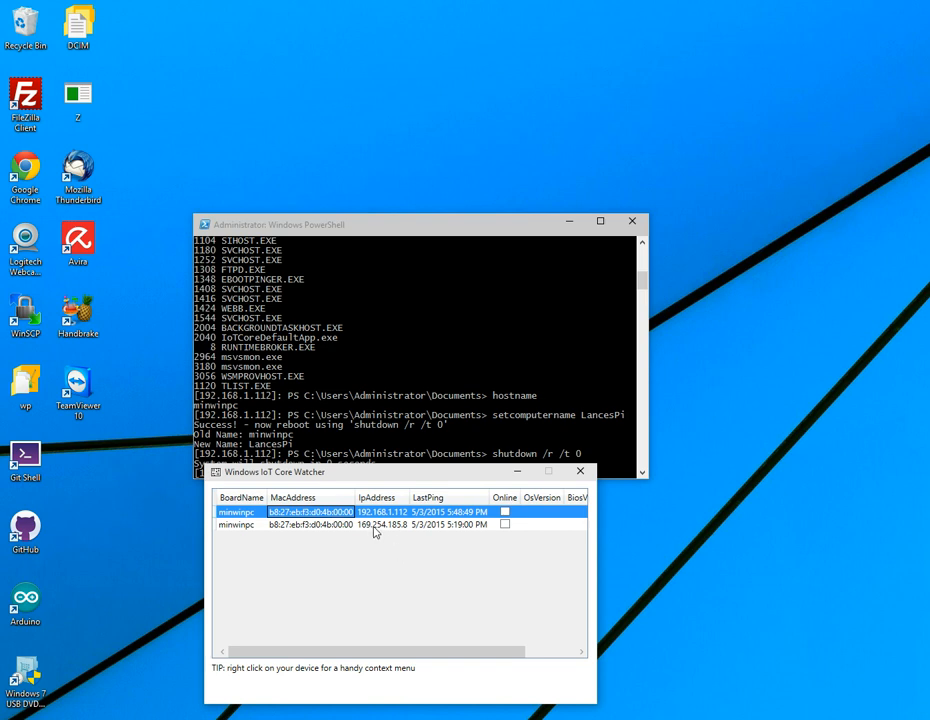
mouse_move(400, 520)
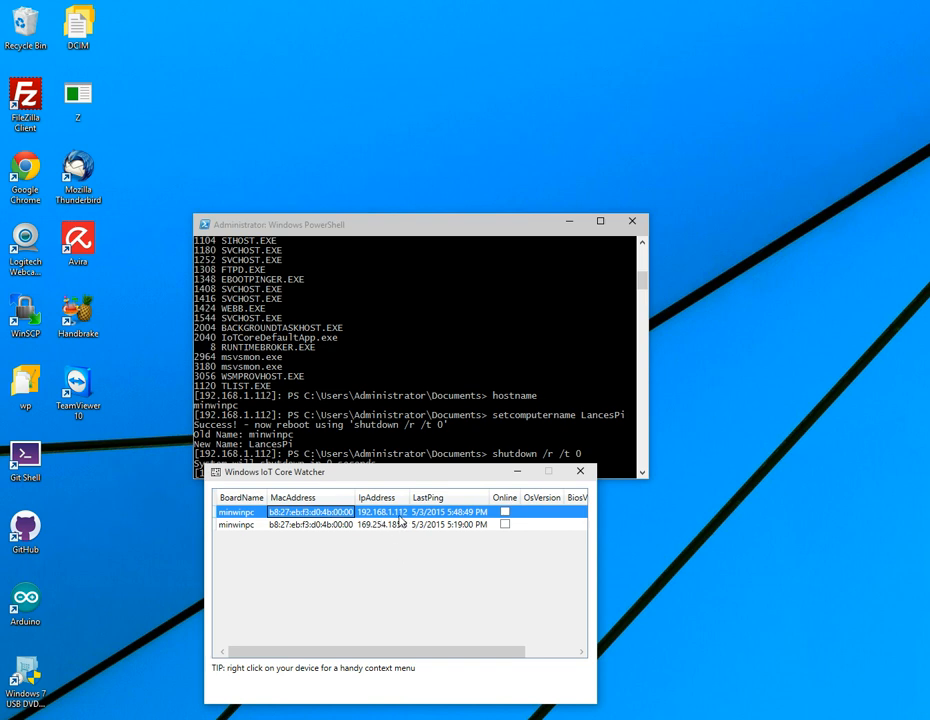
mouse_move(408, 560)
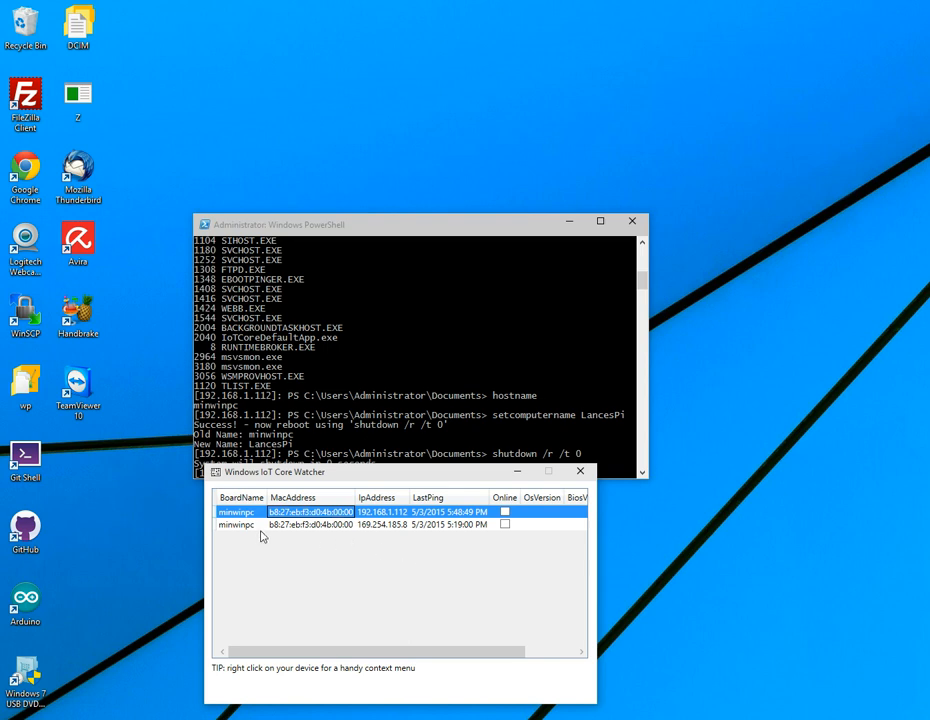
mouse_move(300, 564)
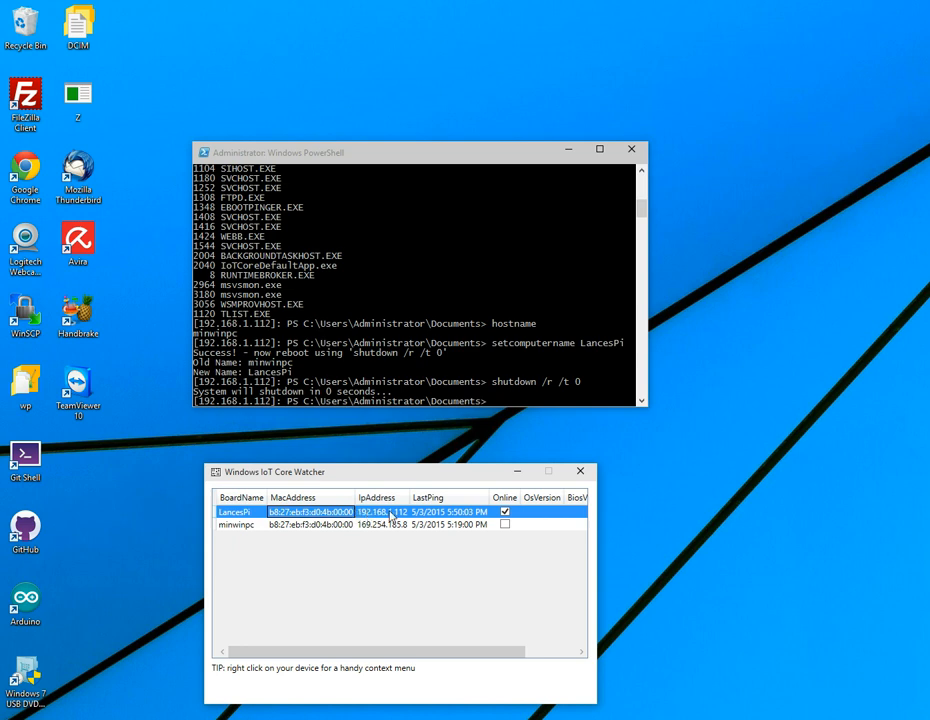
mouse_move(484, 522)
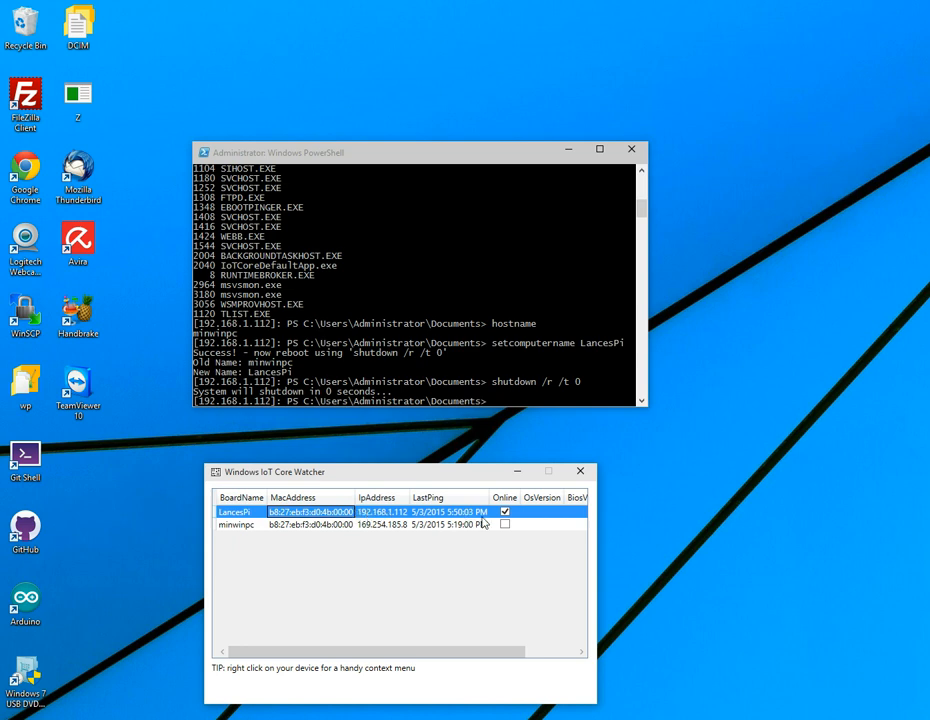
mouse_move(496, 522)
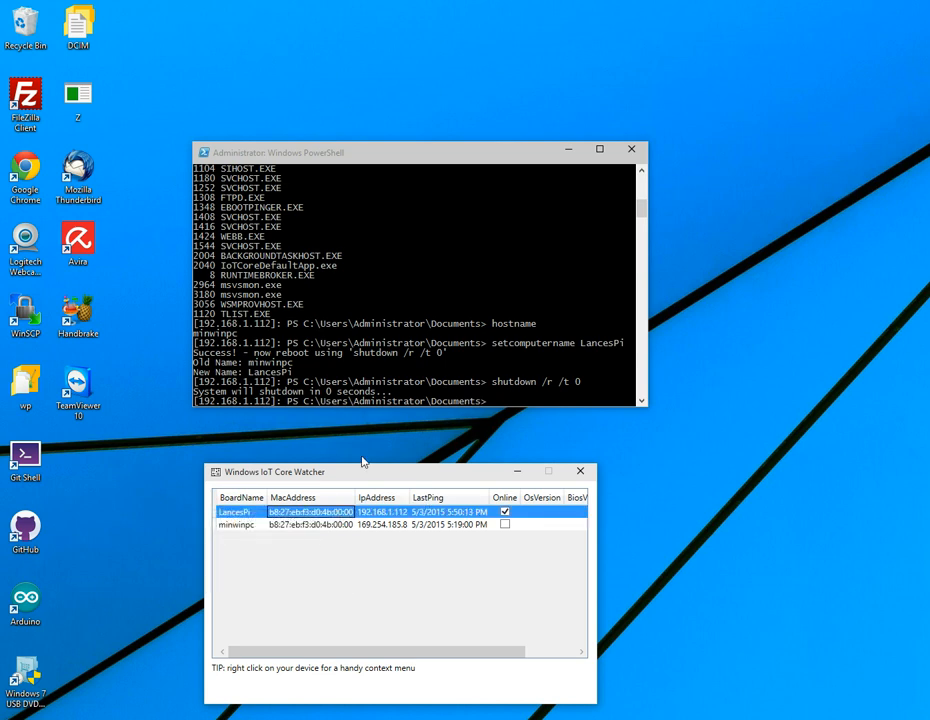
Bring up the device actions for the online LancesPi row in IoT Core Watcher
right_click(236, 512)
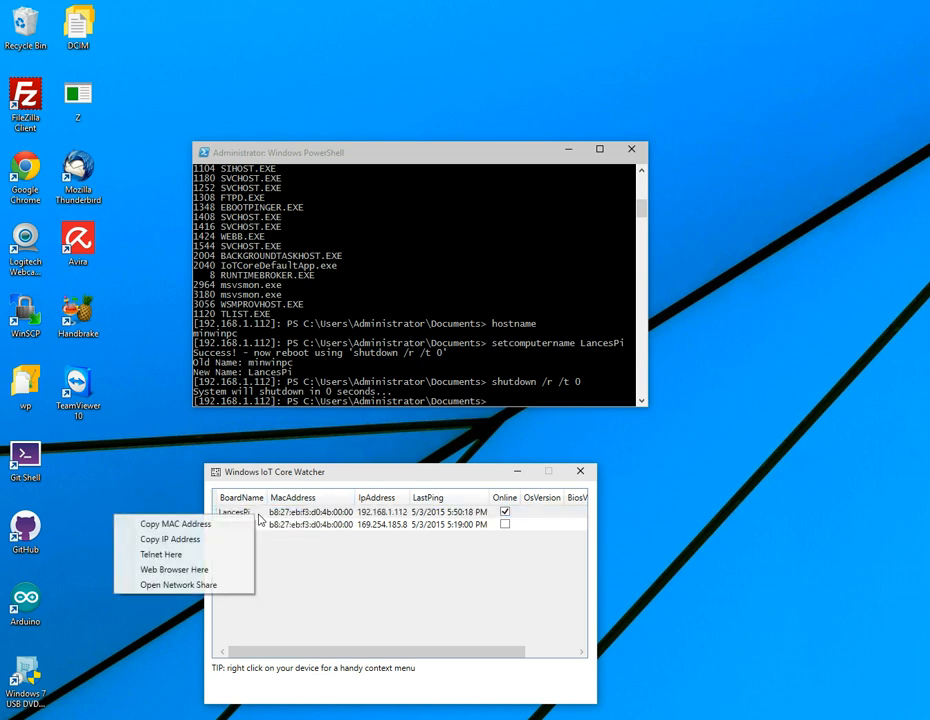
mouse_move(196, 584)
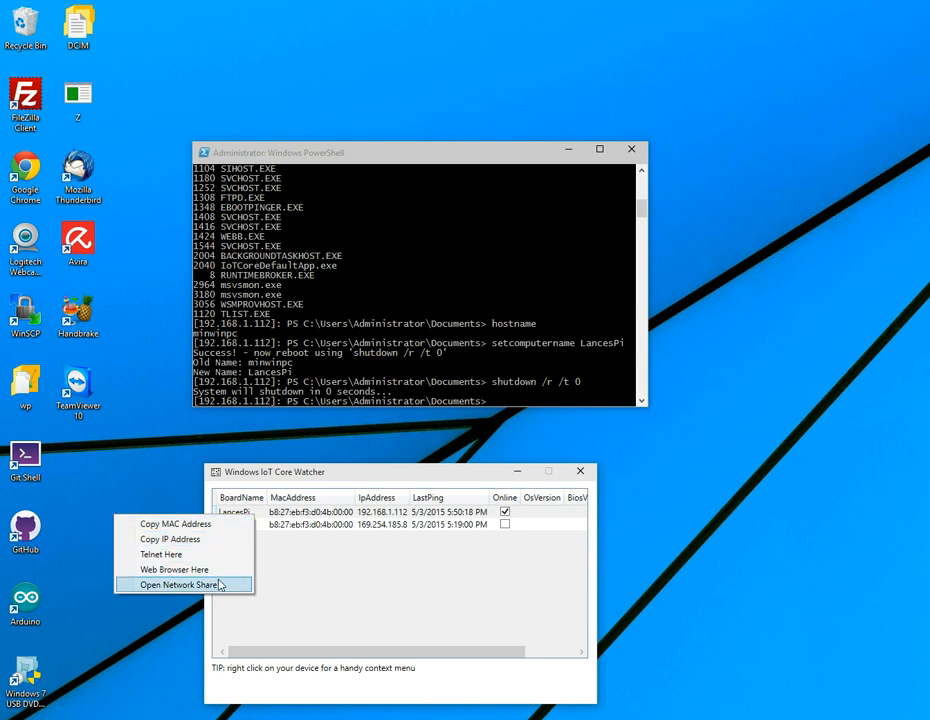
mouse_move(196, 576)
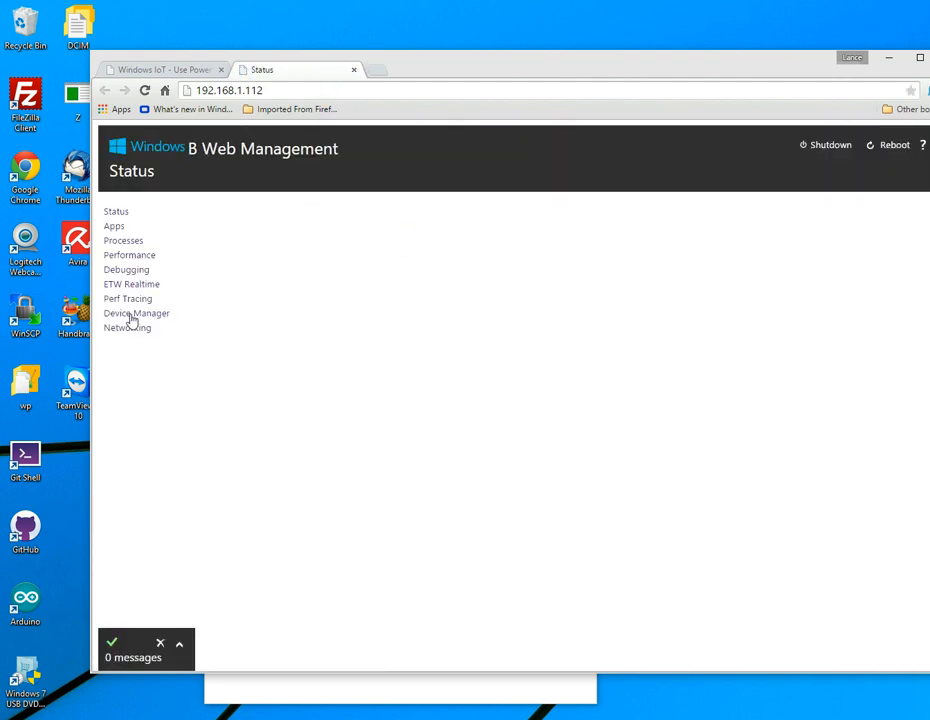
left_click(114, 224)
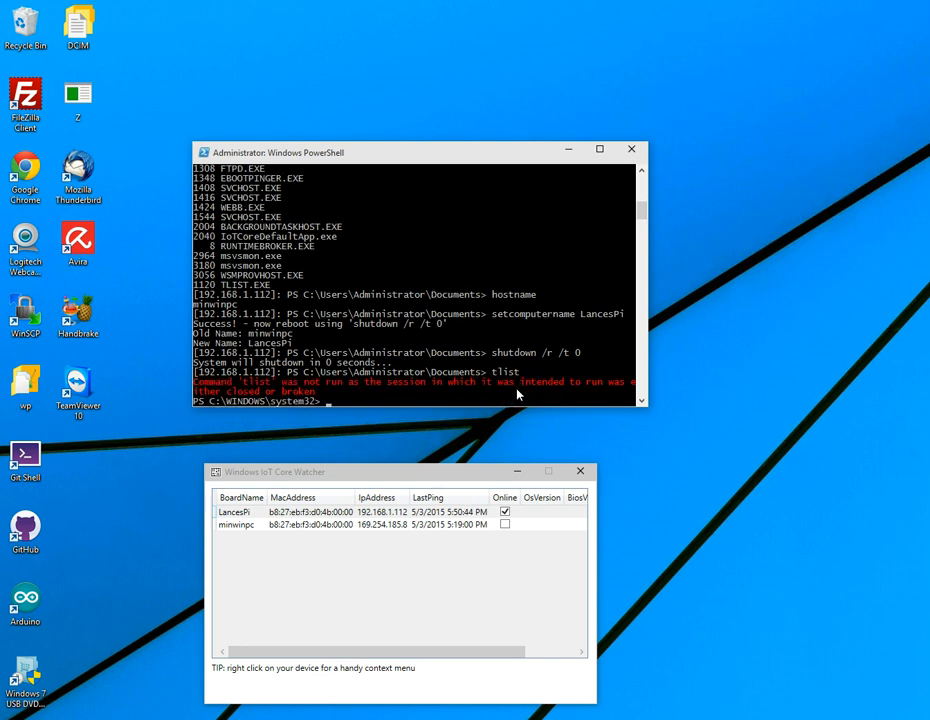
Reconnect to 192.168.1.112 via Enter-PsSession as localhost\Administrator and confirm the password
type("tlist")
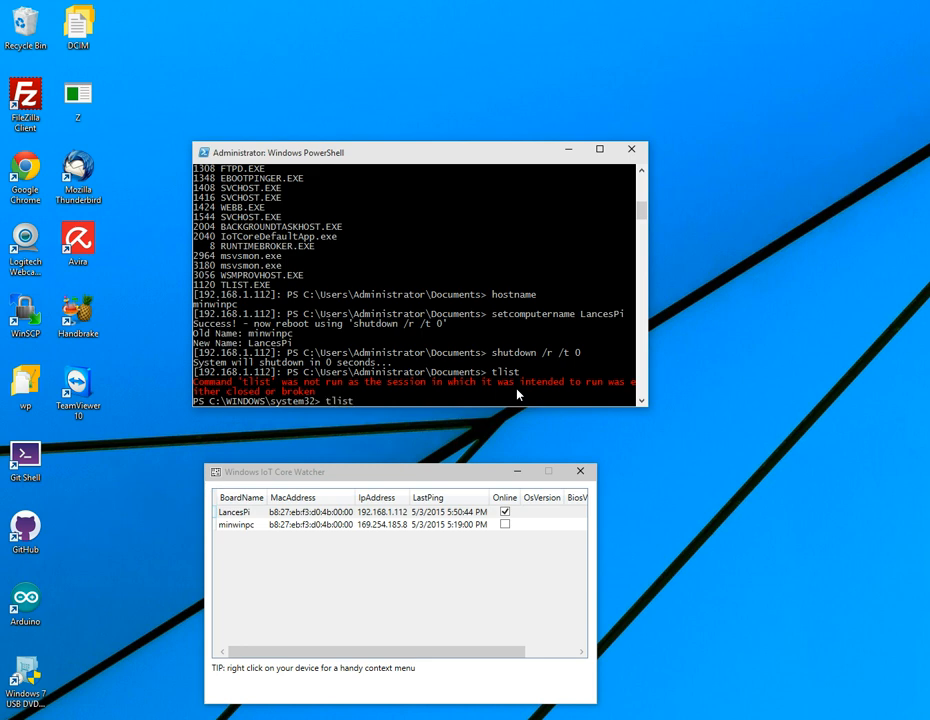
type("Enter-PsSession -ComputerName 192.168.1.112 -Credential localhost\\Administrator")
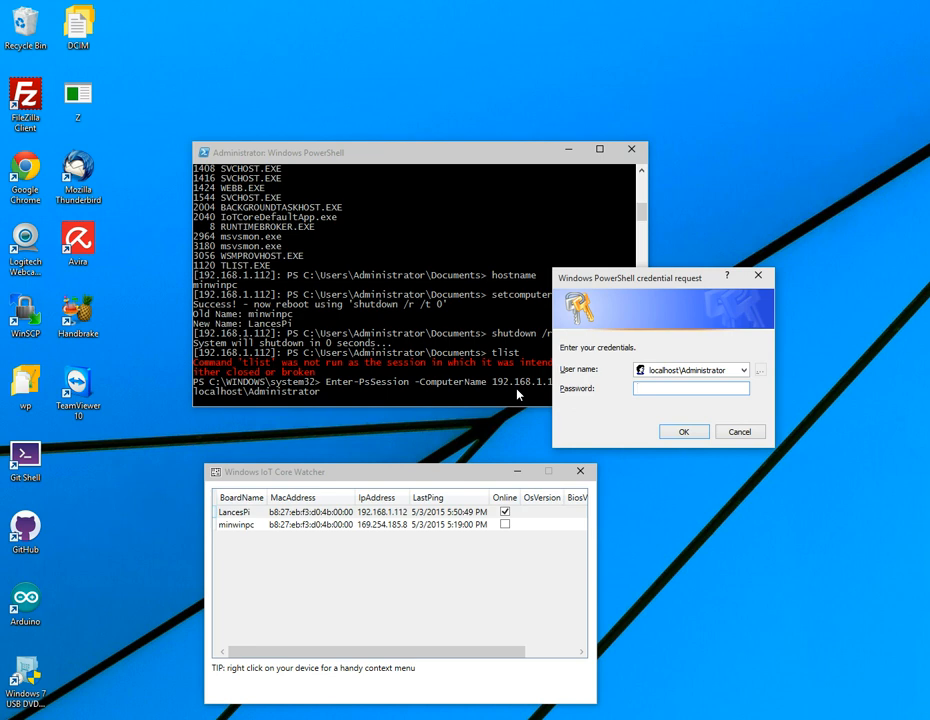
type("•")
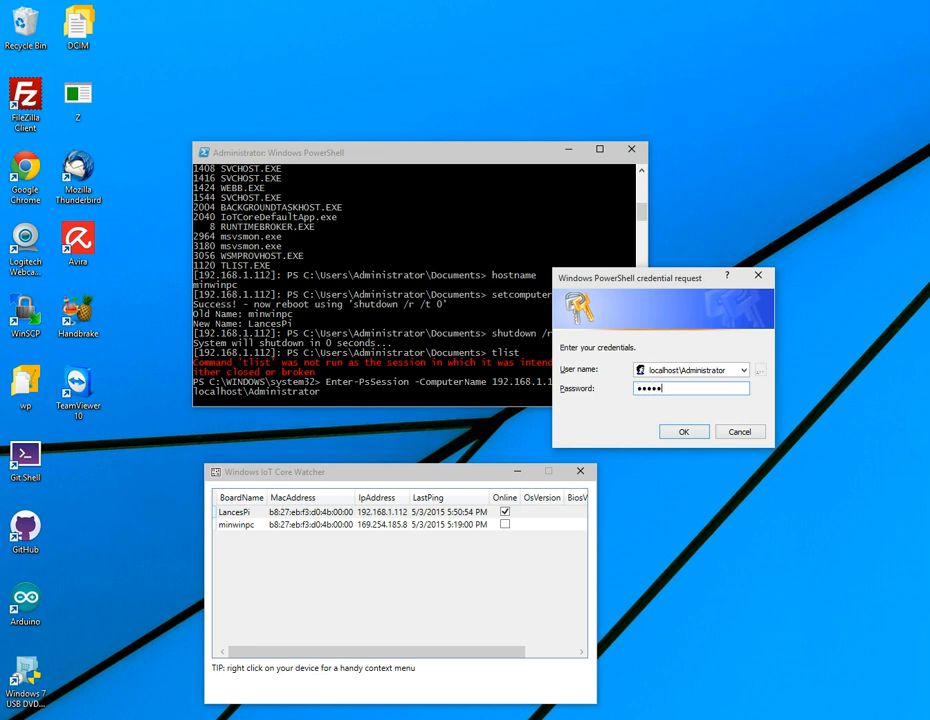
left_click(684, 432)
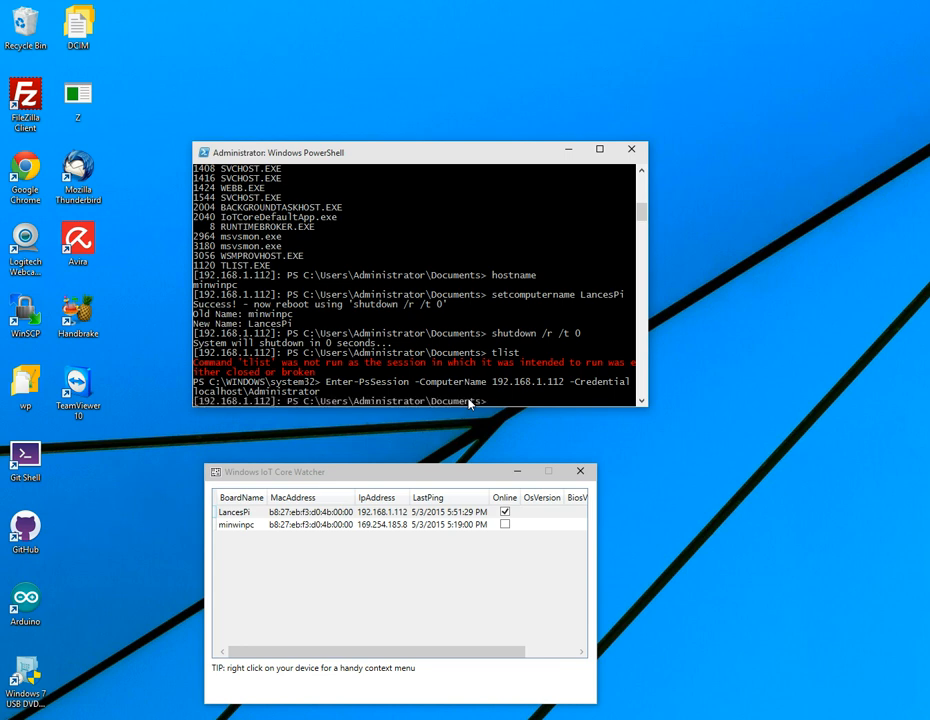
Confirm the board now reports LancesPi via hostname, then begin entering the tlist command
type("hostname")
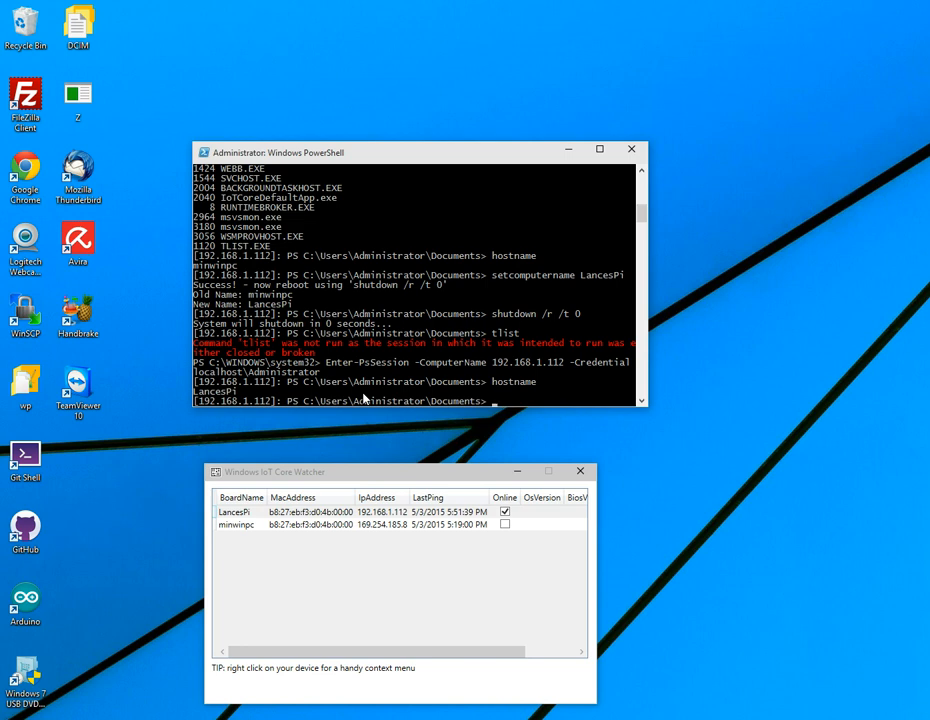
type("tli")
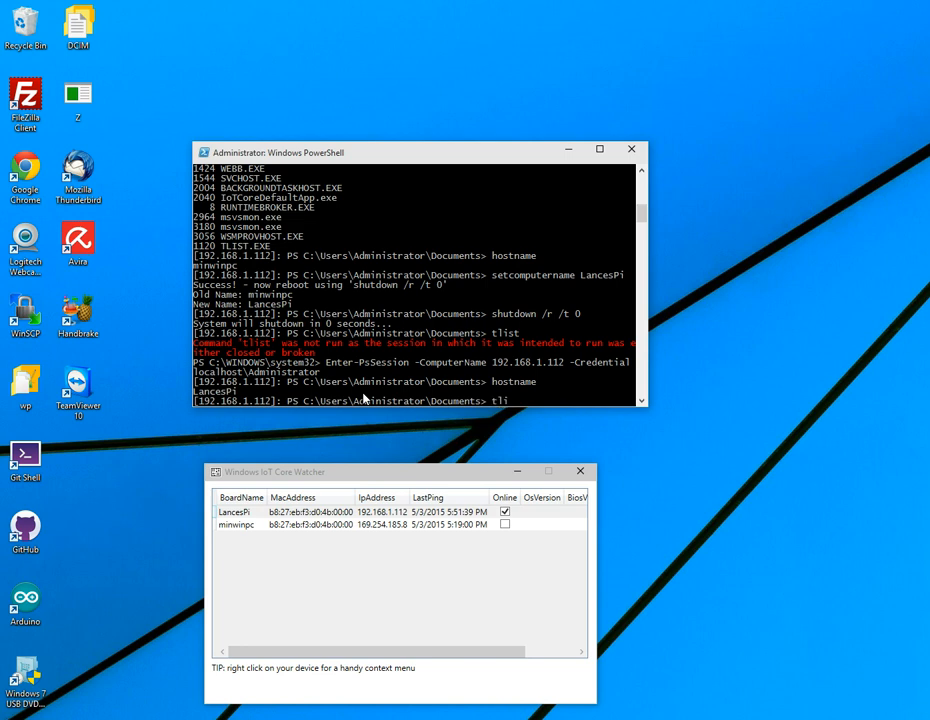